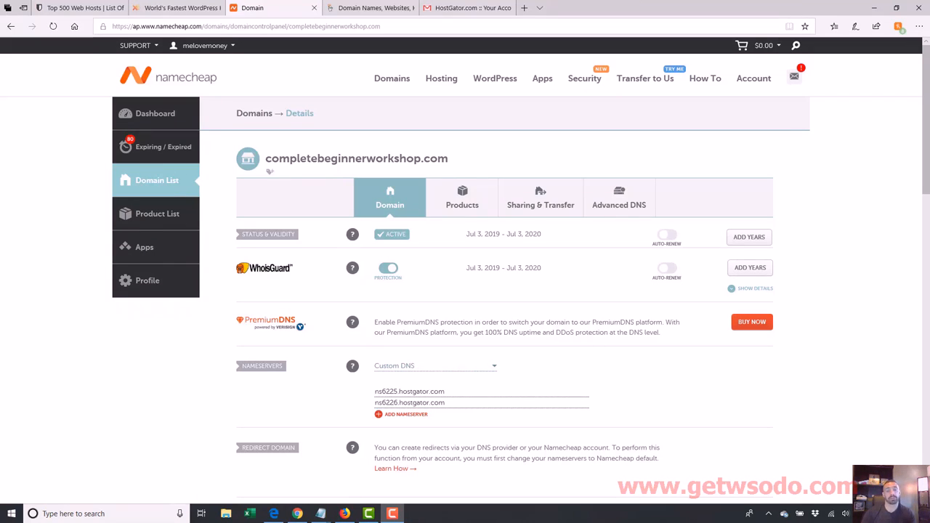
mouse_move(352, 474)
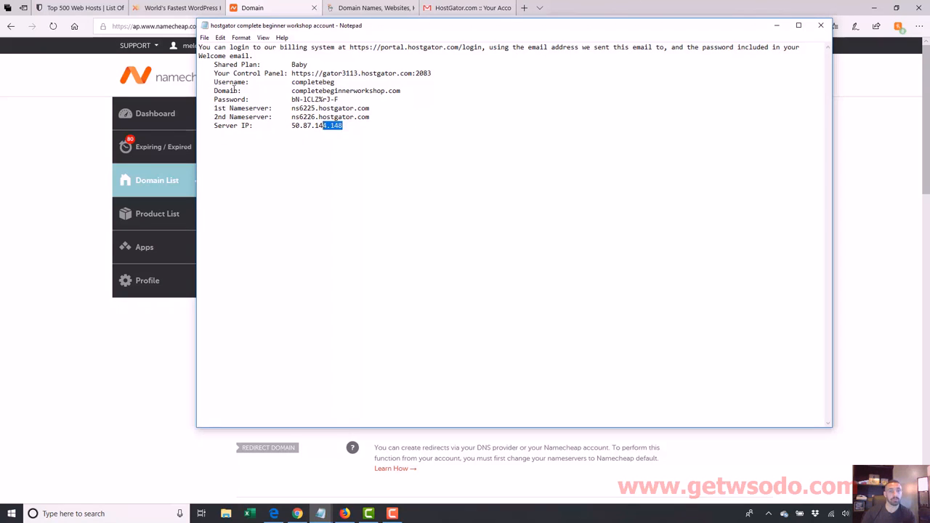
Select the server IP address and the control panel address in the HostGator account notes
drag(253, 55, 343, 125)
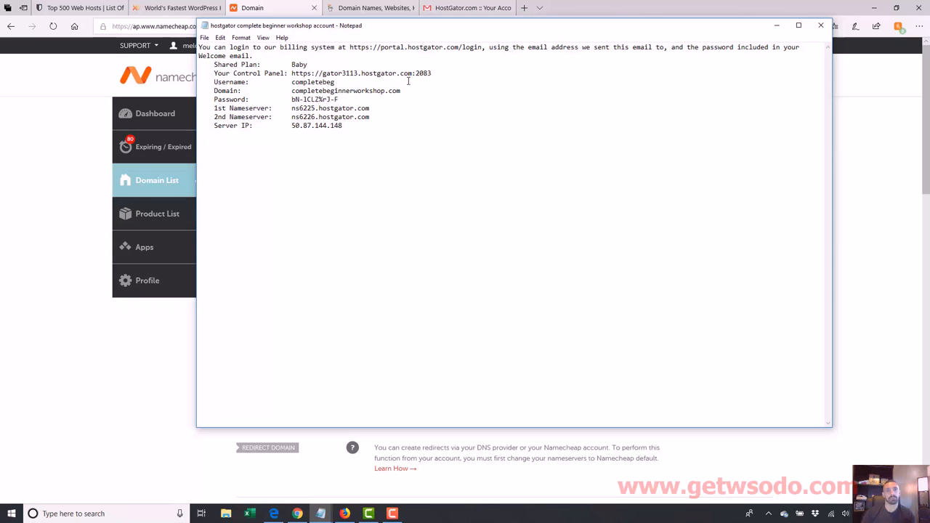
drag(323, 73, 430, 72)
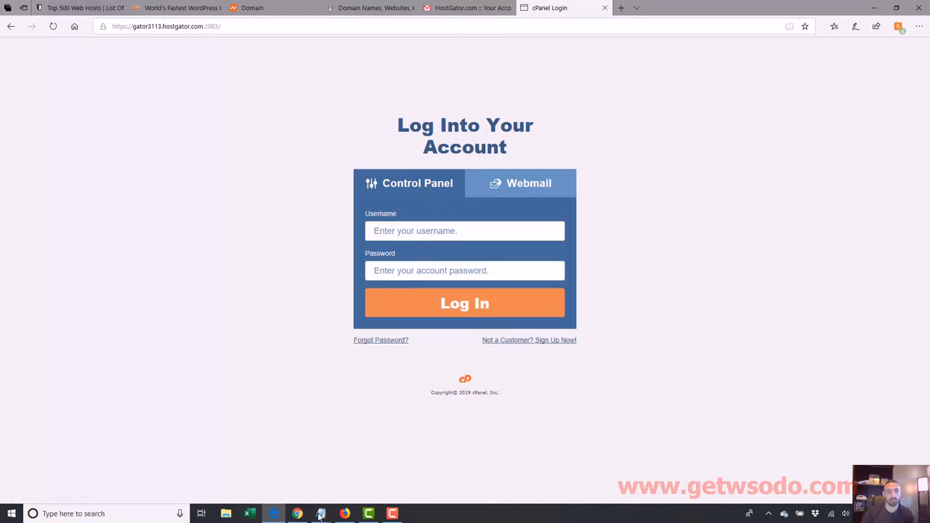
Log in to cPanel as 'completebeg' with the password from the account notes
click(320, 515)
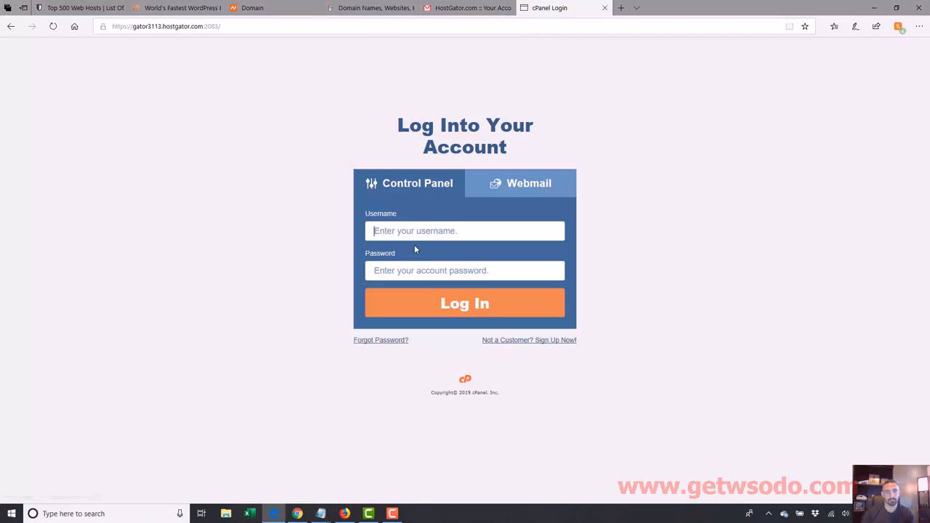
text(completebeg)
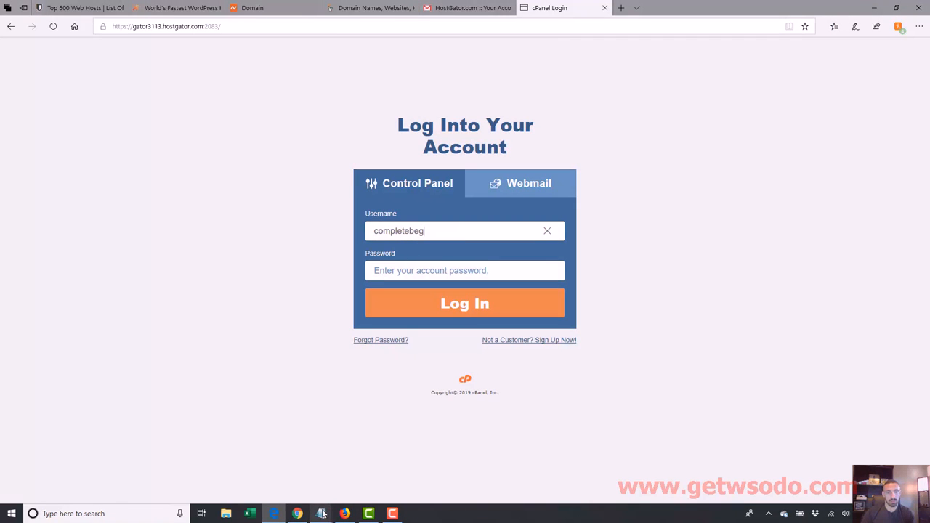
click(320, 514)
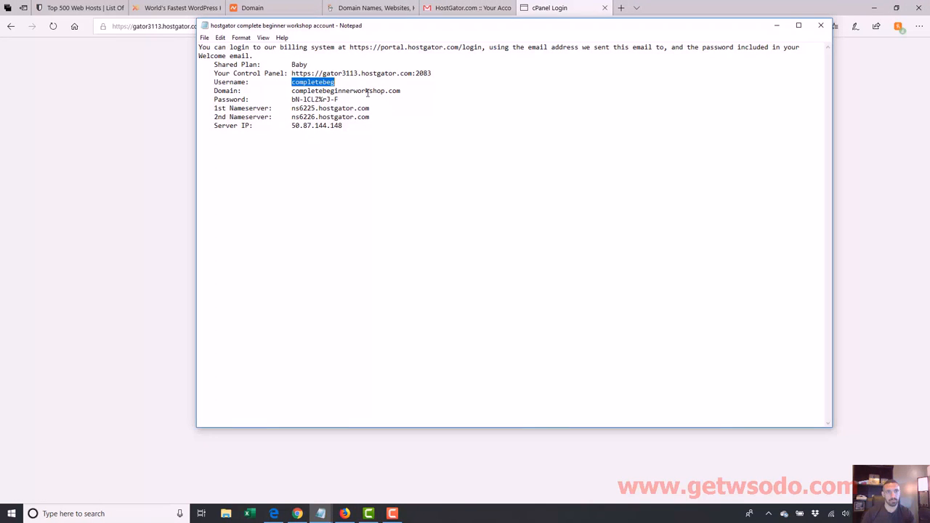
double_click(313, 98)
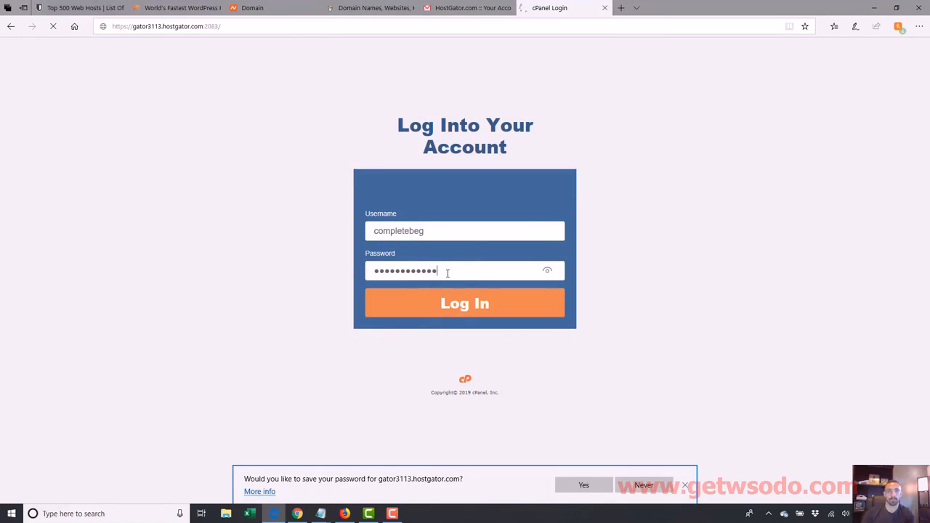
click(465, 304)
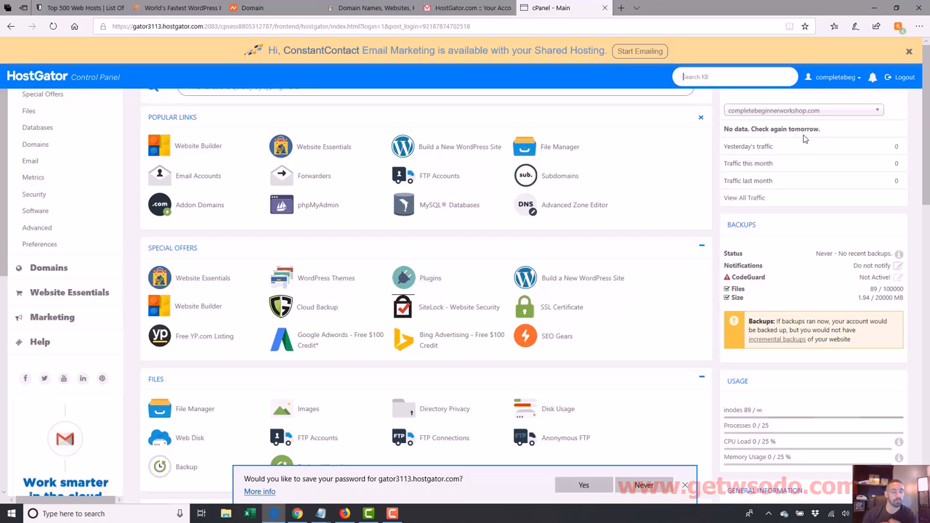
mouse_move(890, 148)
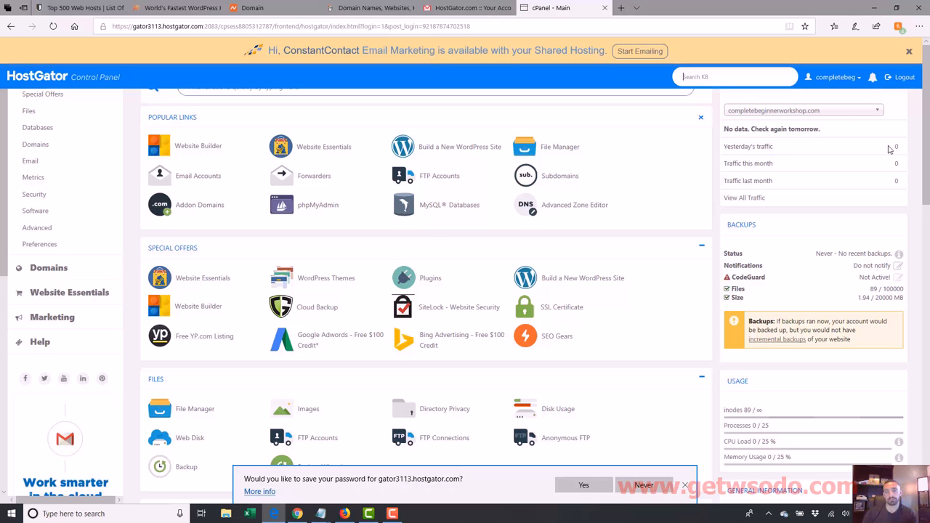
Scroll through the dashboard sections from databases and domains down to preferences, then back to Email
scroll(down, 3)
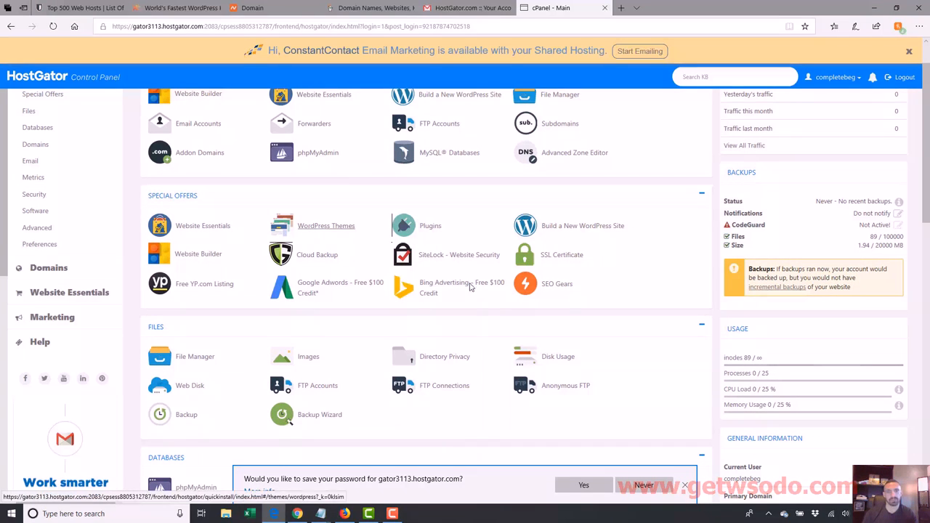
scroll(down, 3)
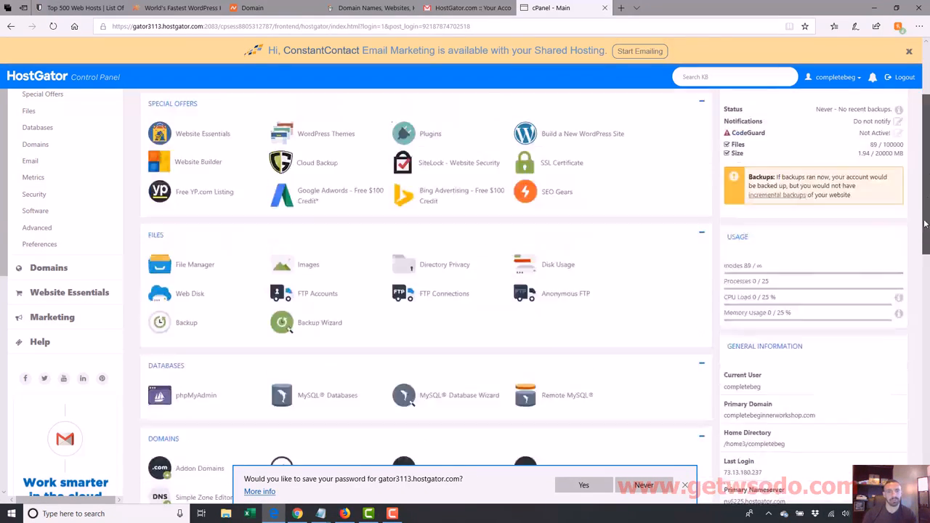
scroll(down, 3)
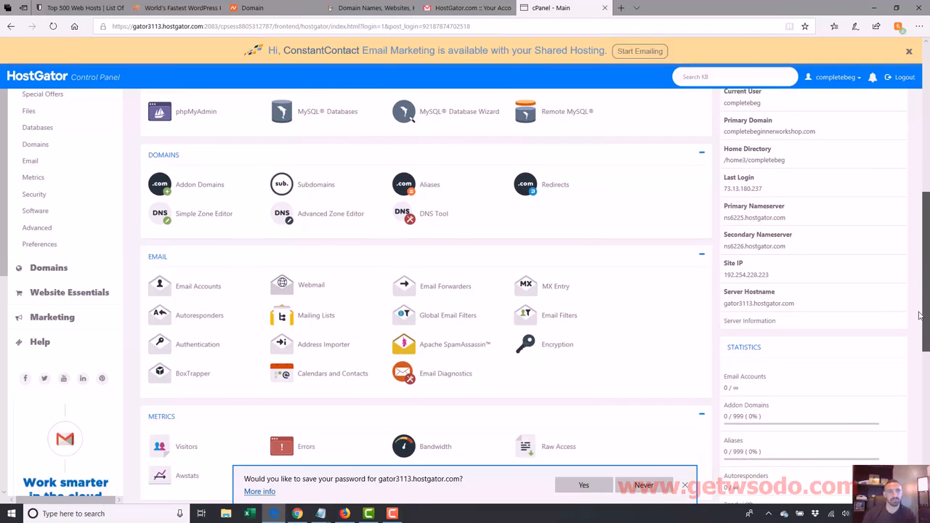
scroll(down, 3)
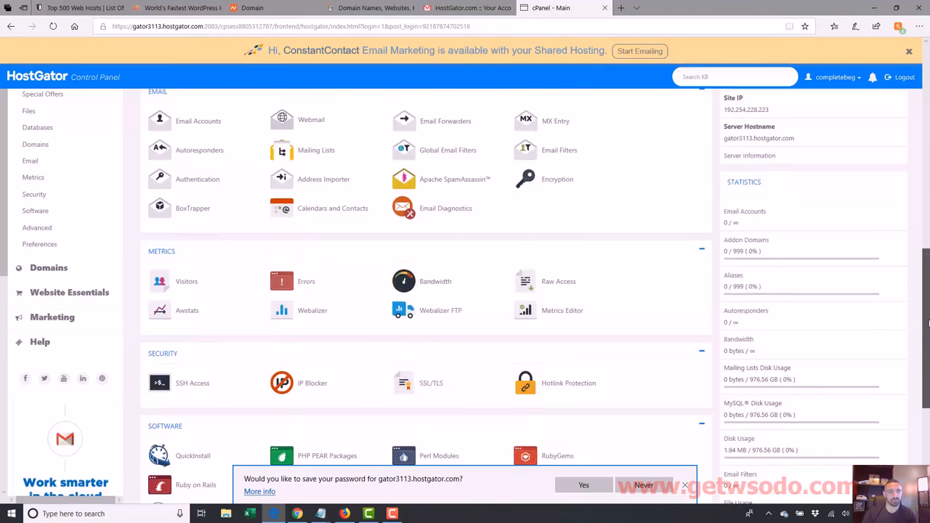
scroll(down, 3)
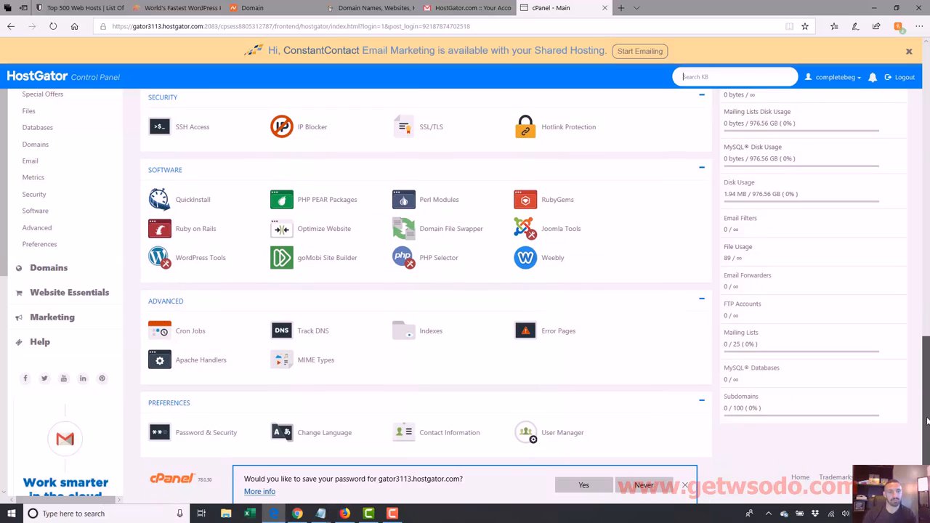
scroll(down, 3)
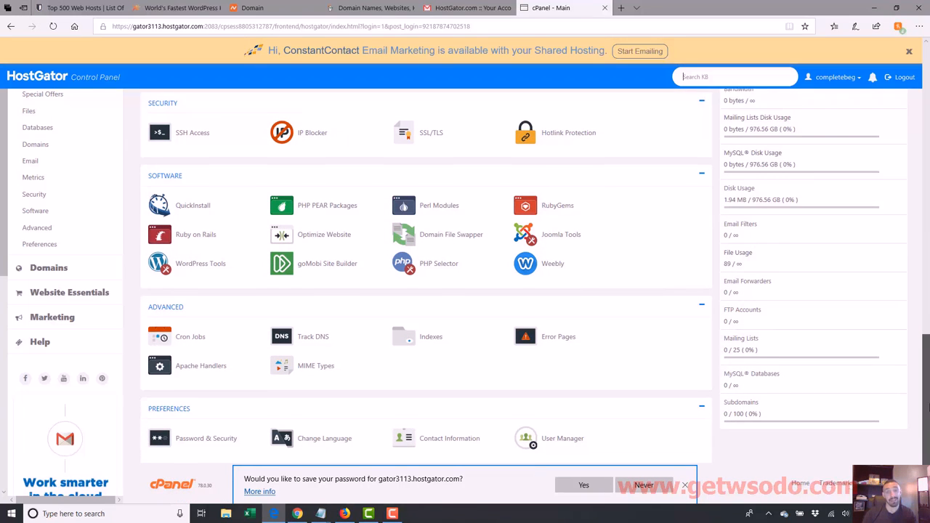
scroll(up, 3)
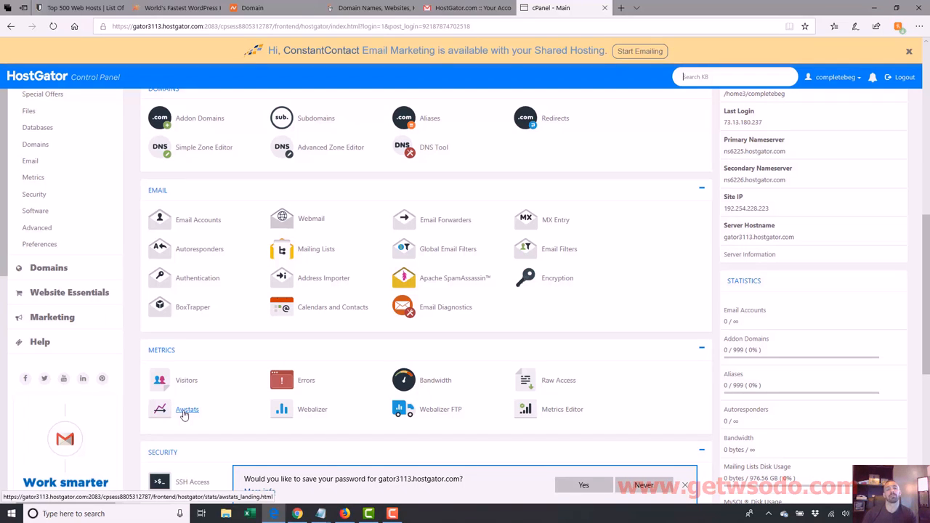
mouse_move(212, 415)
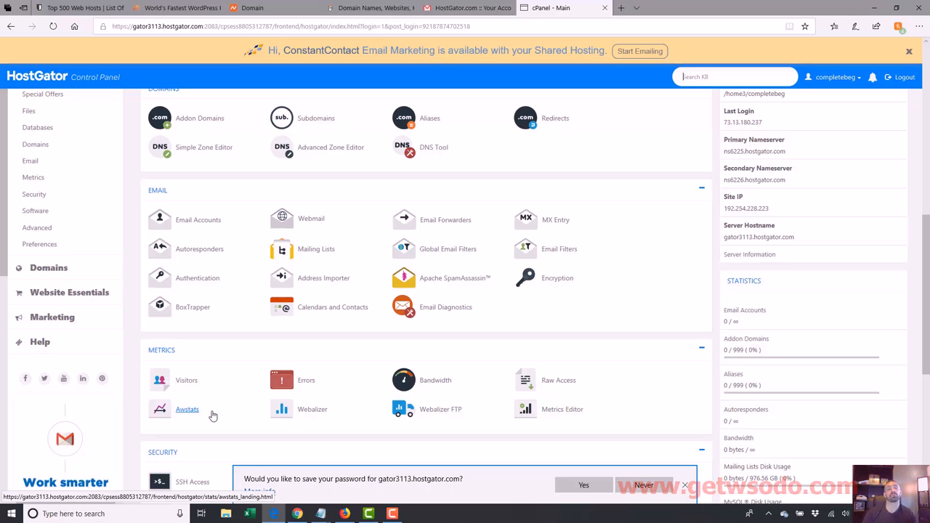
mouse_move(189, 413)
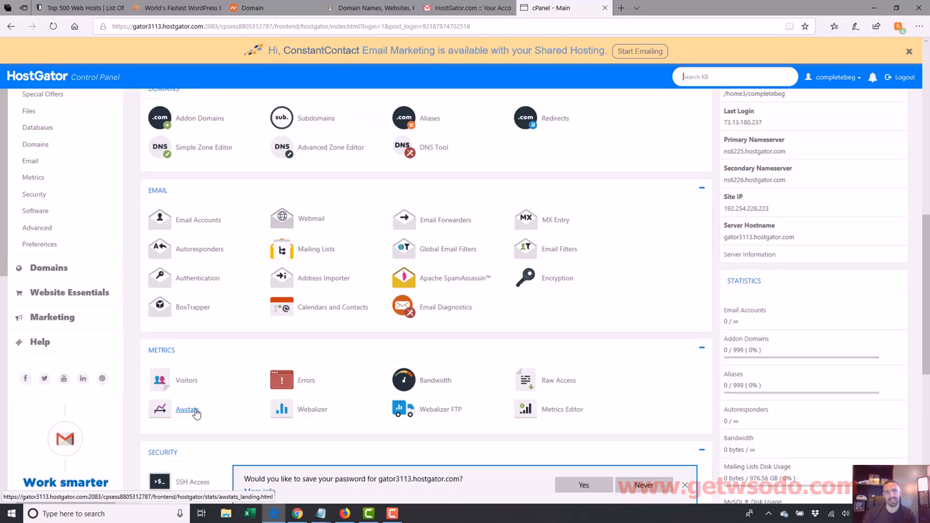
mouse_move(313, 410)
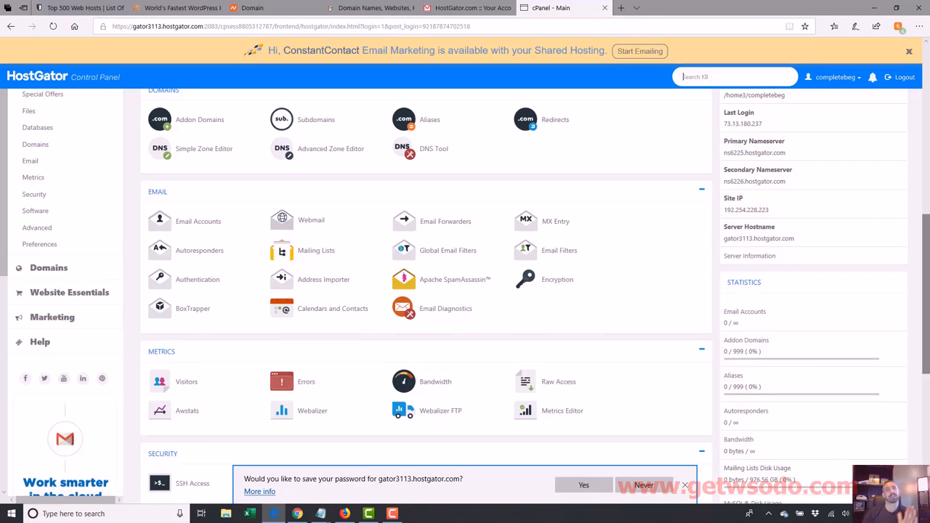
scroll(down, 3)
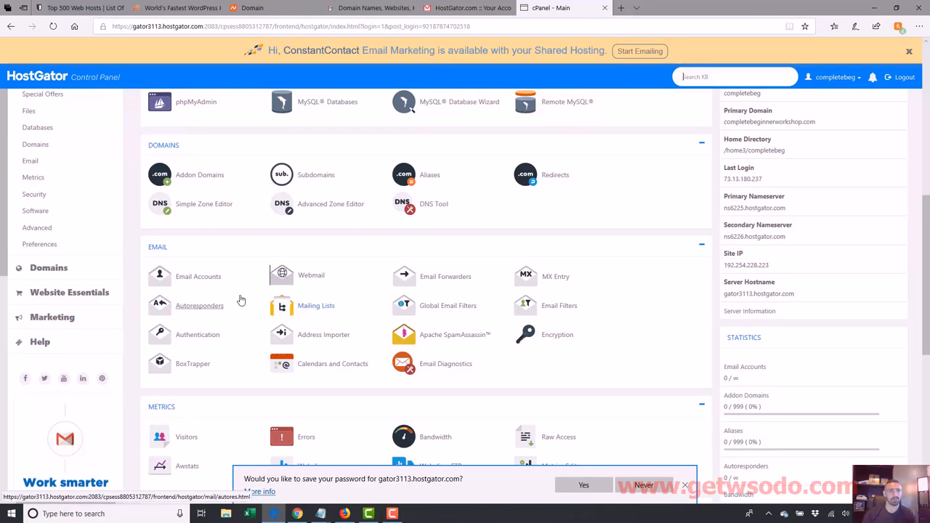
In Email Accounts, fill in a new 'support' mailbox with a password on completebeginnerworkshop.com
click(198, 276)
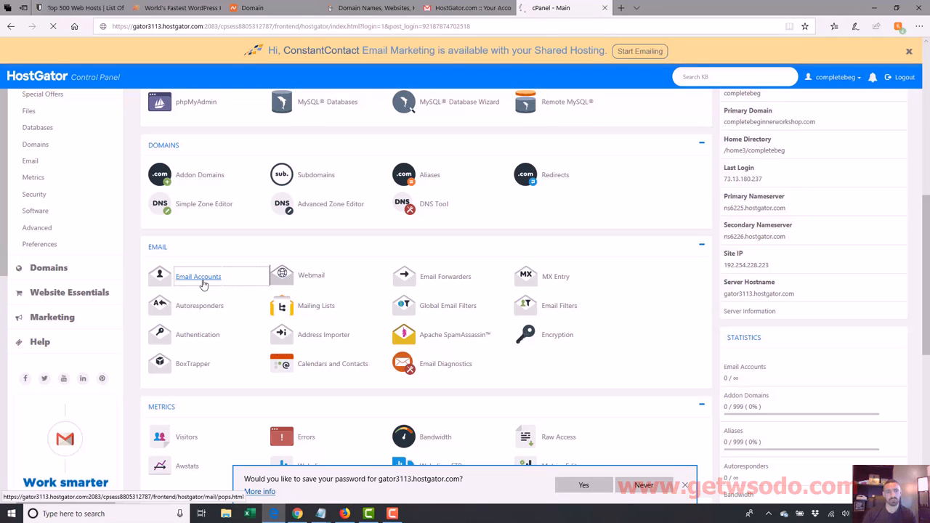
click(198, 276)
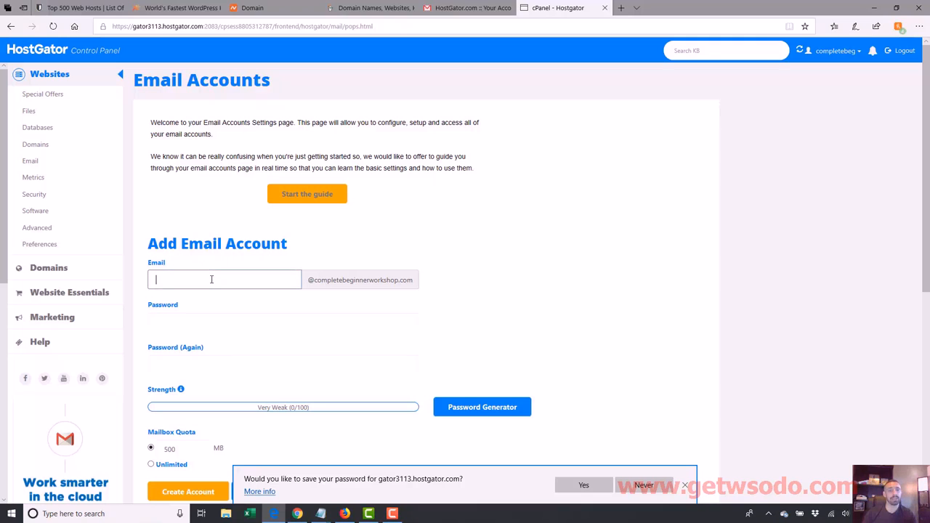
text(support)
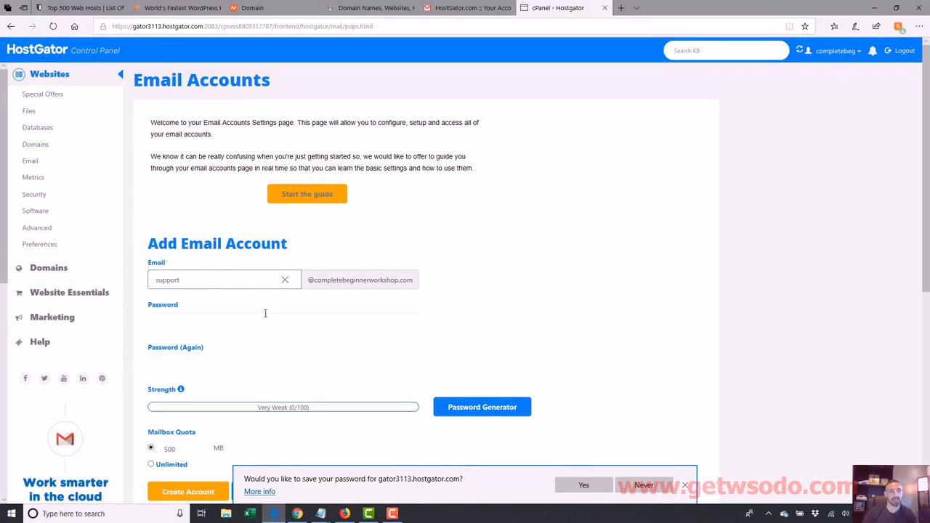
text(••)
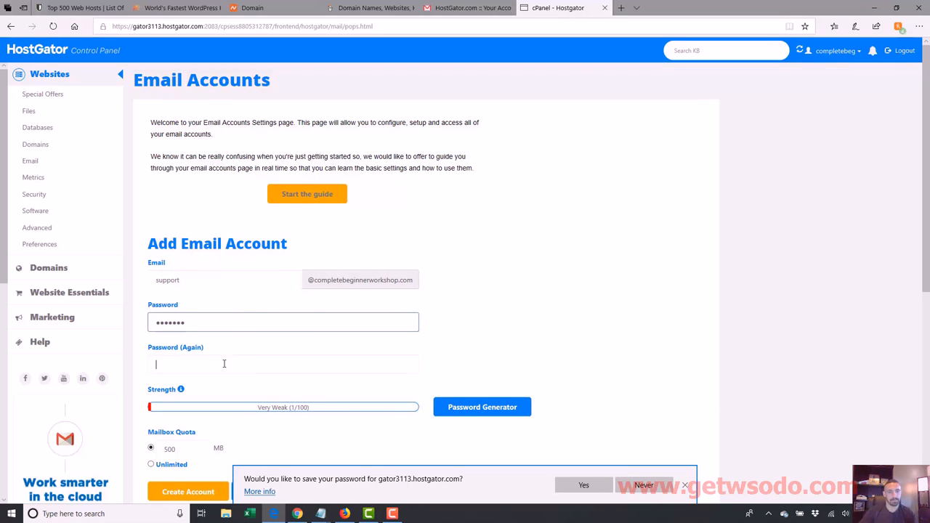
text(••••••)
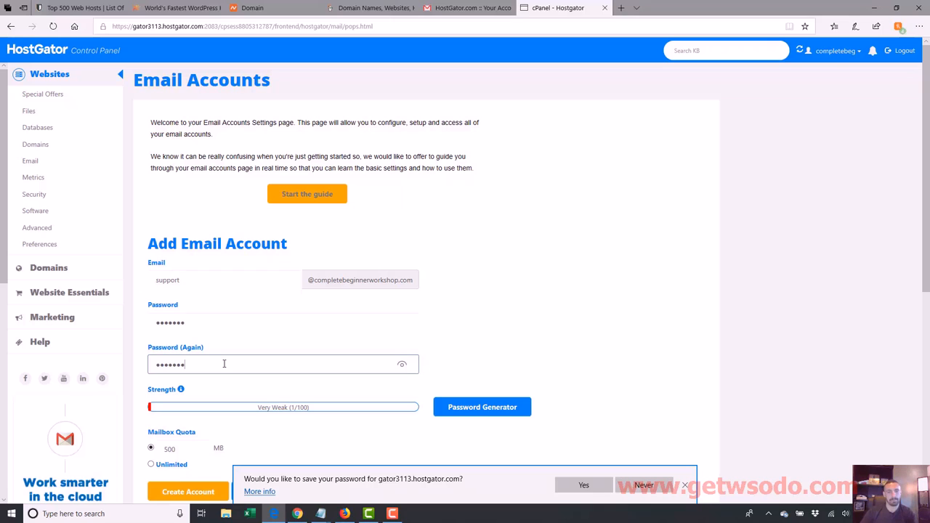
scroll(down, 3)
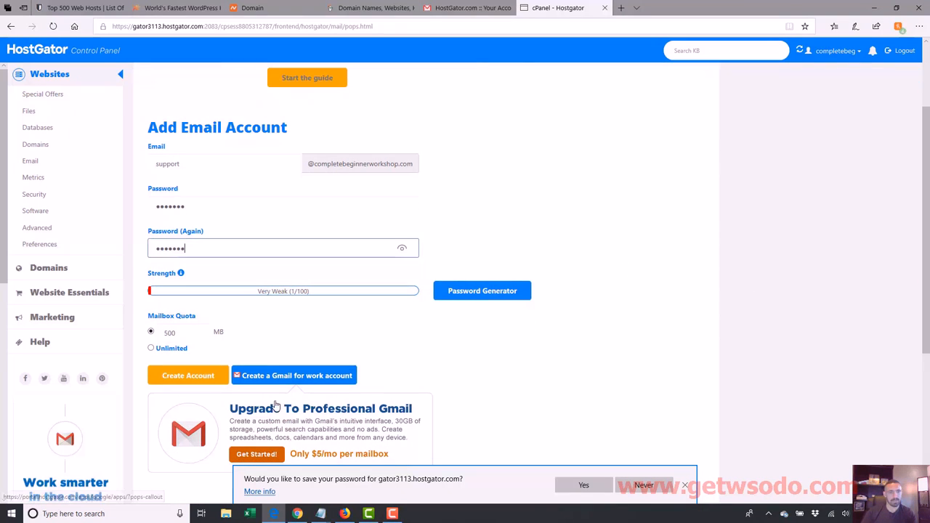
Create the support account with a 500 MB quota and view it in the accounts list
click(187, 375)
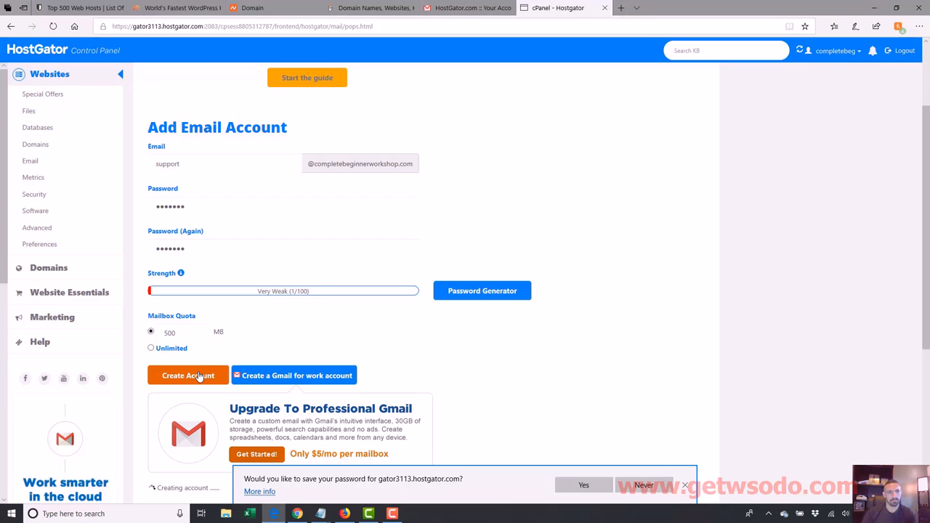
click(187, 375)
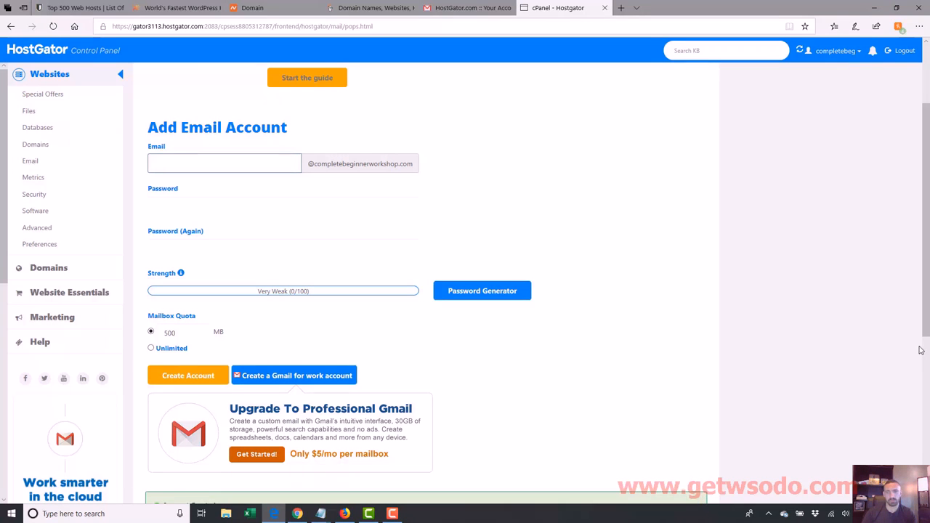
click(187, 374)
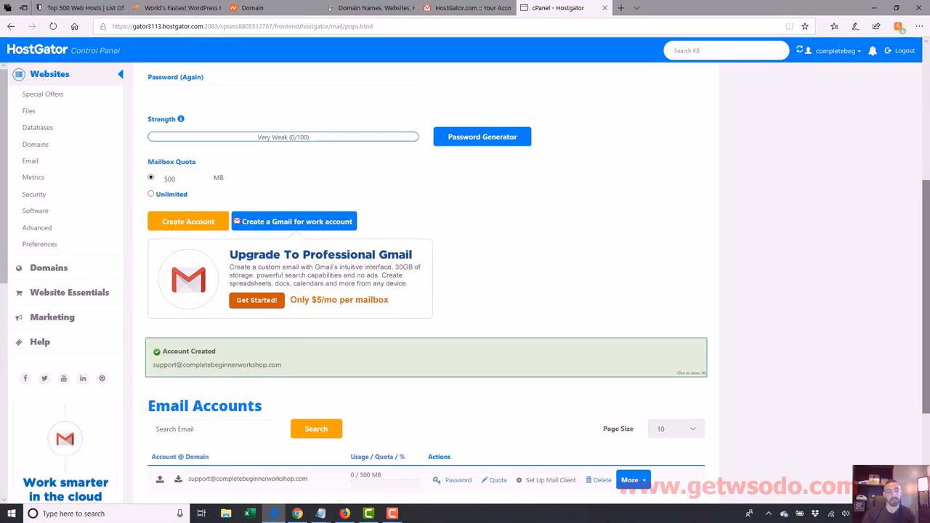
scroll(down, 3)
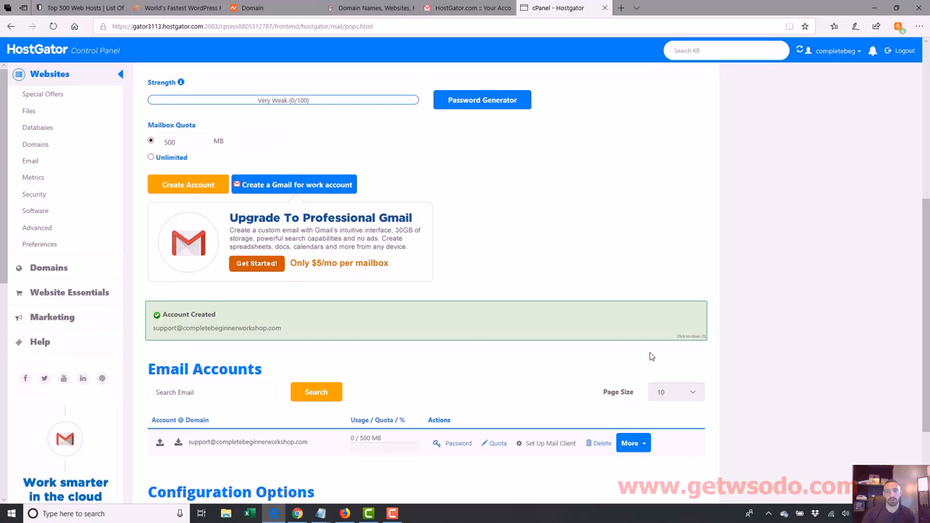
click(634, 444)
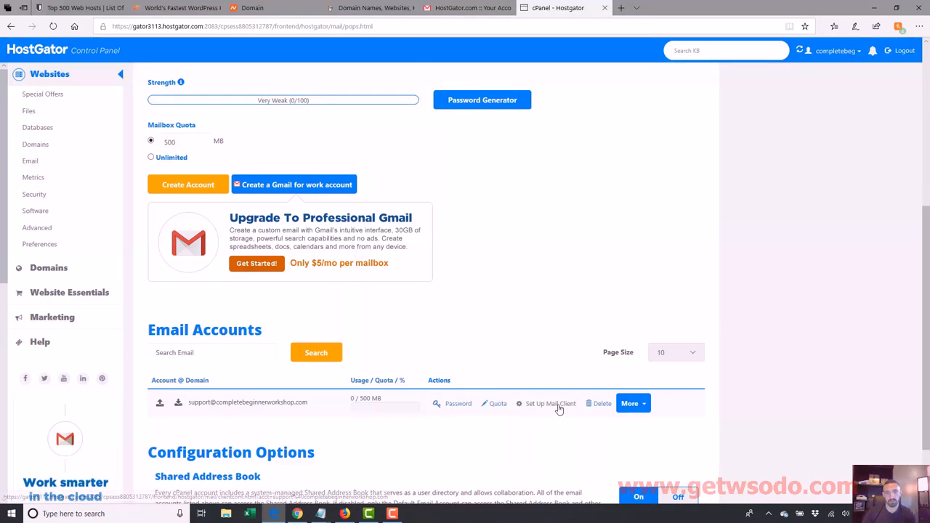
Review the mail client auto-configuration scripts for the support account
click(549, 403)
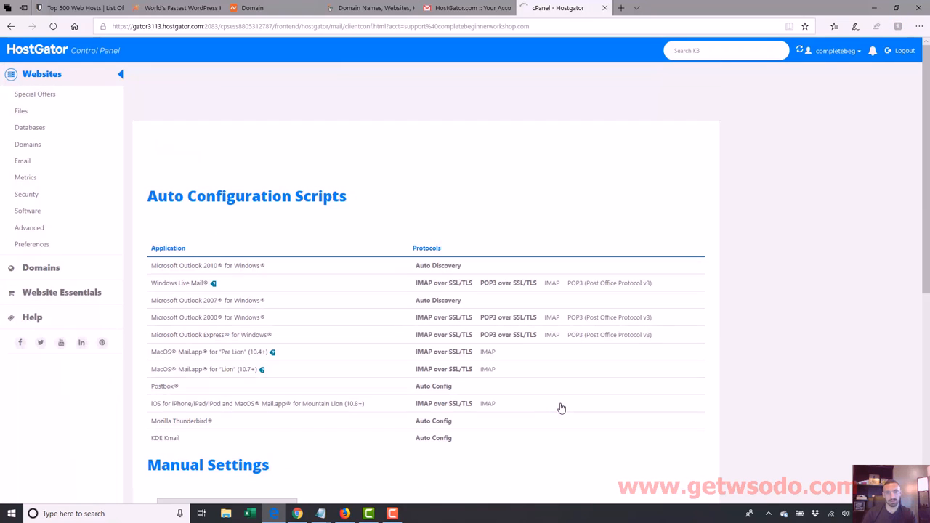
scroll(down, 3)
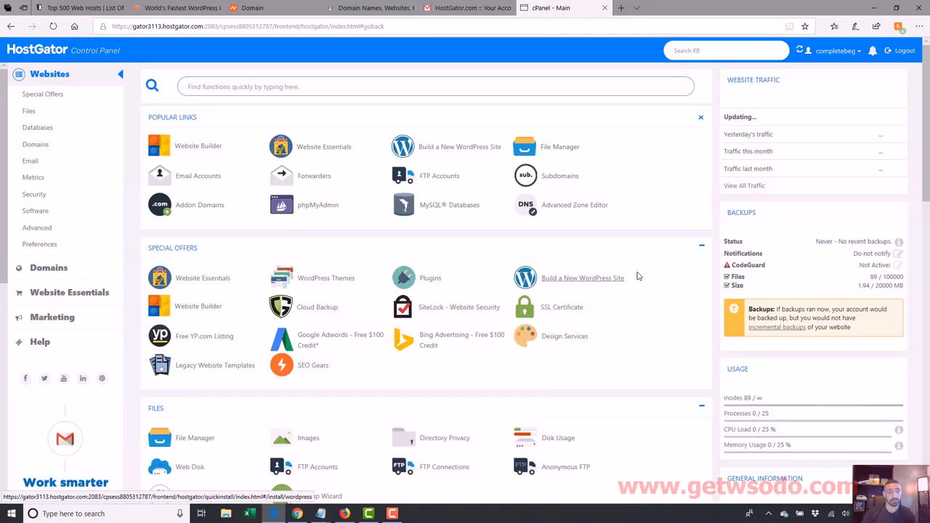
scroll(down, 3)
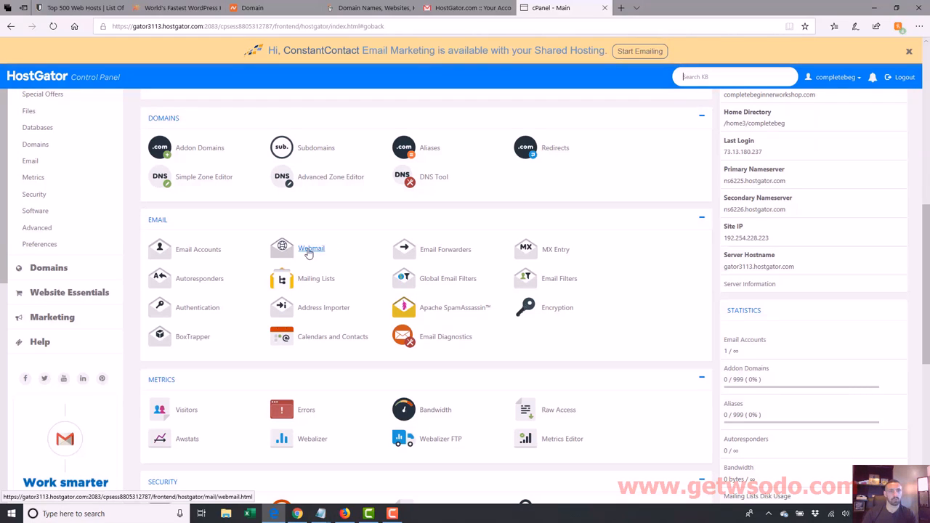
click(311, 248)
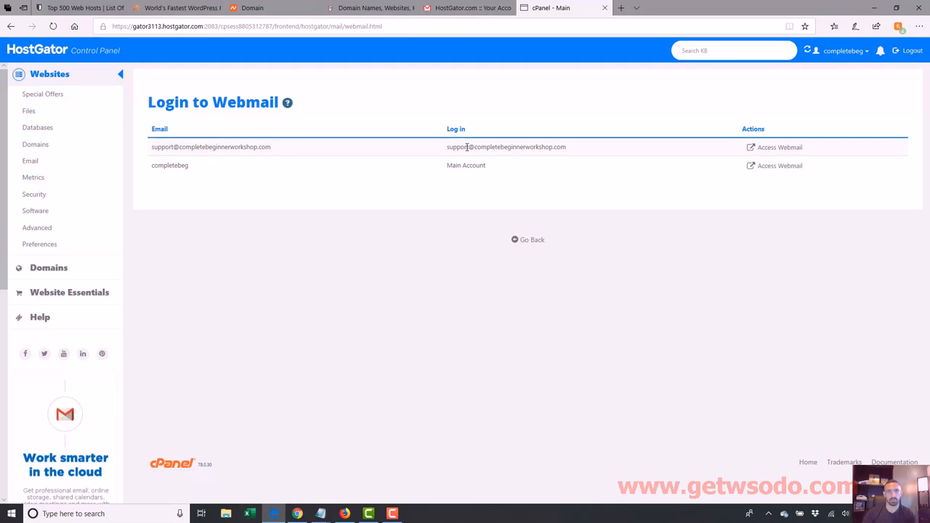
click(779, 146)
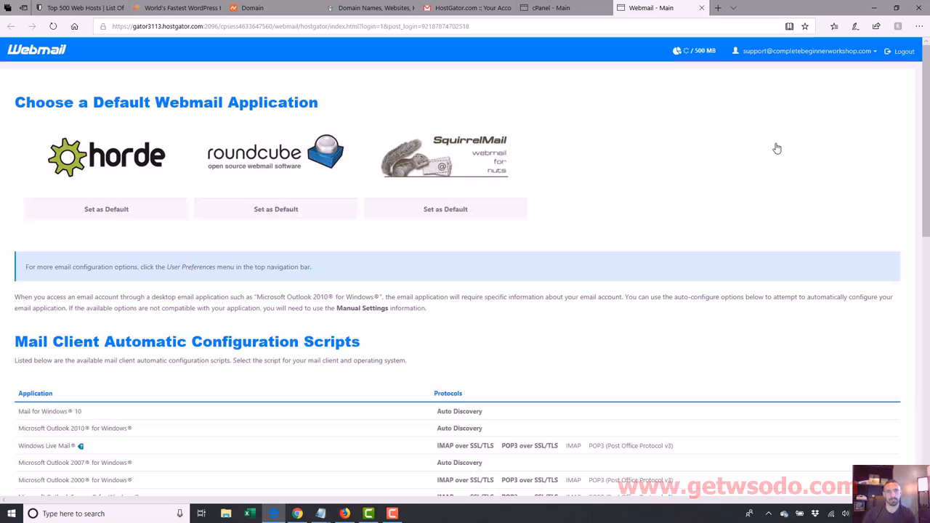
mouse_move(106, 154)
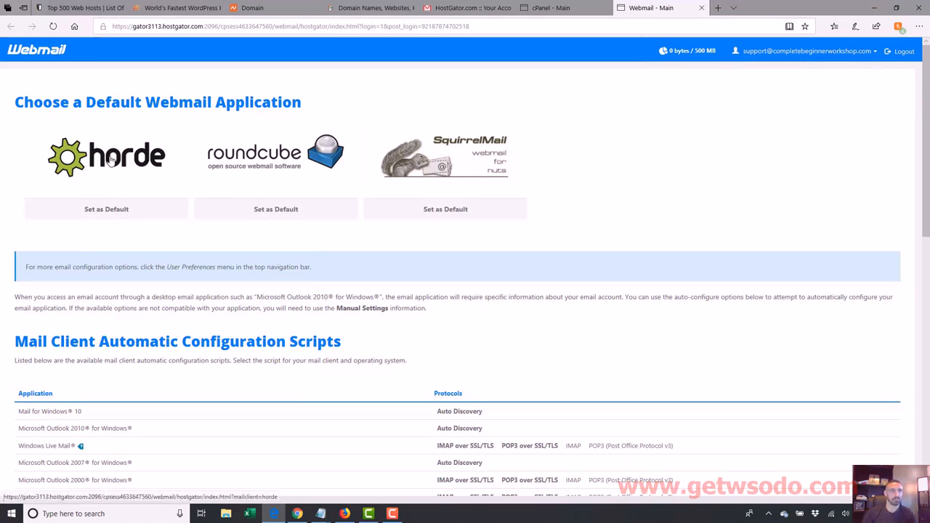
View the empty Horde inbox for the support mailbox, then switch back to the cPanel tab
click(106, 155)
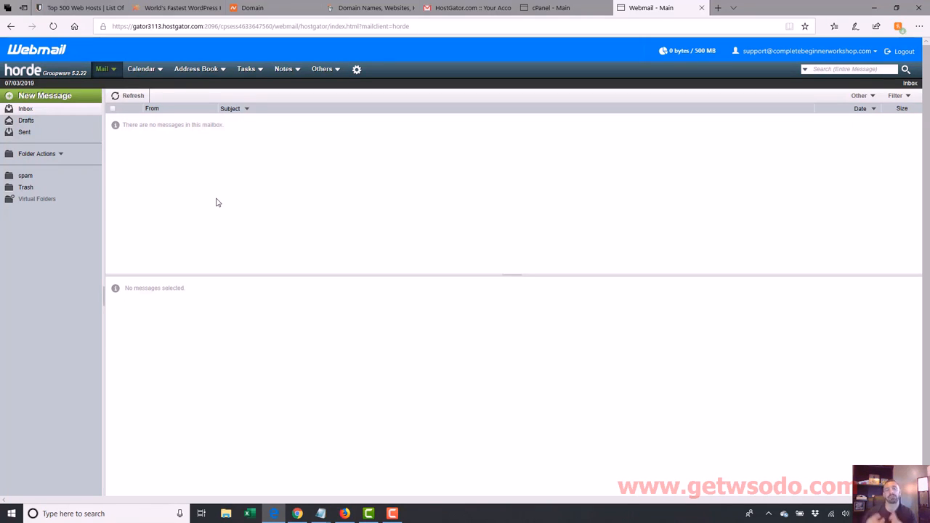
mouse_move(410, 261)
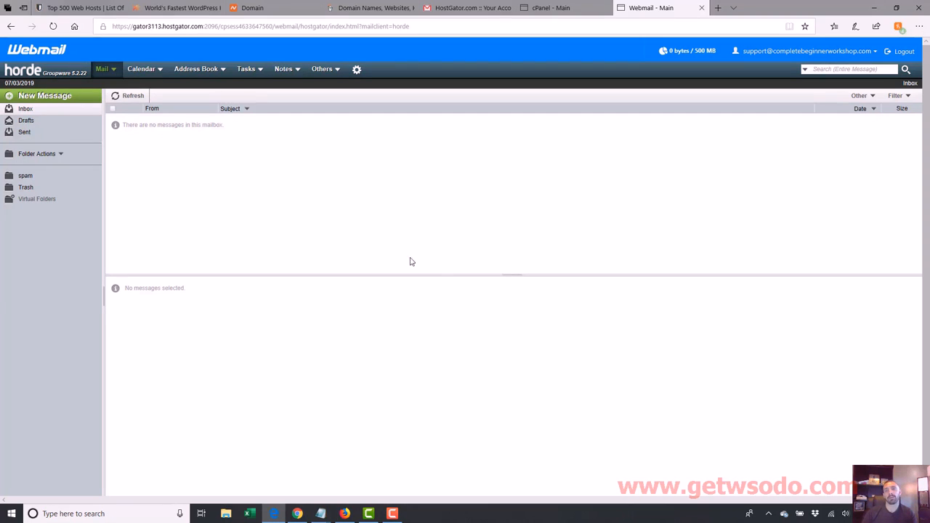
mouse_move(215, 211)
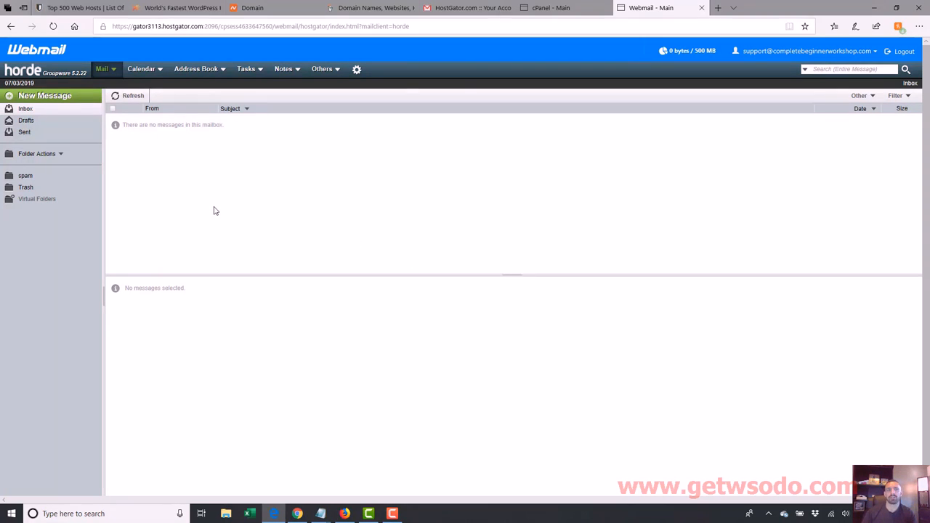
mouse_move(250, 212)
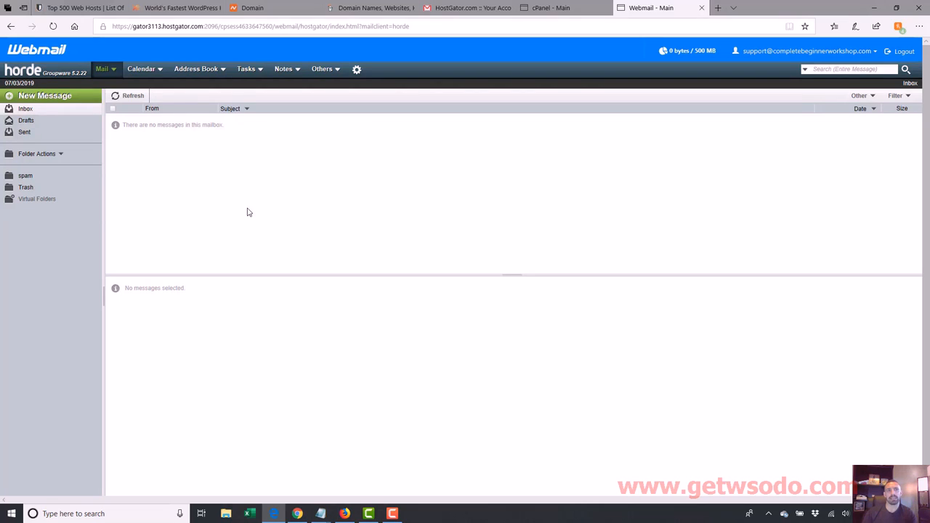
mouse_move(213, 194)
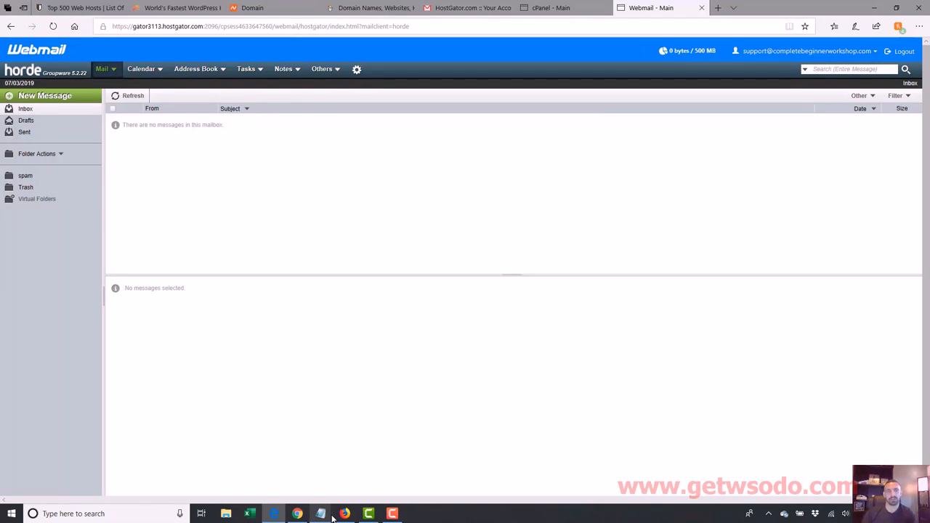
mouse_move(320, 514)
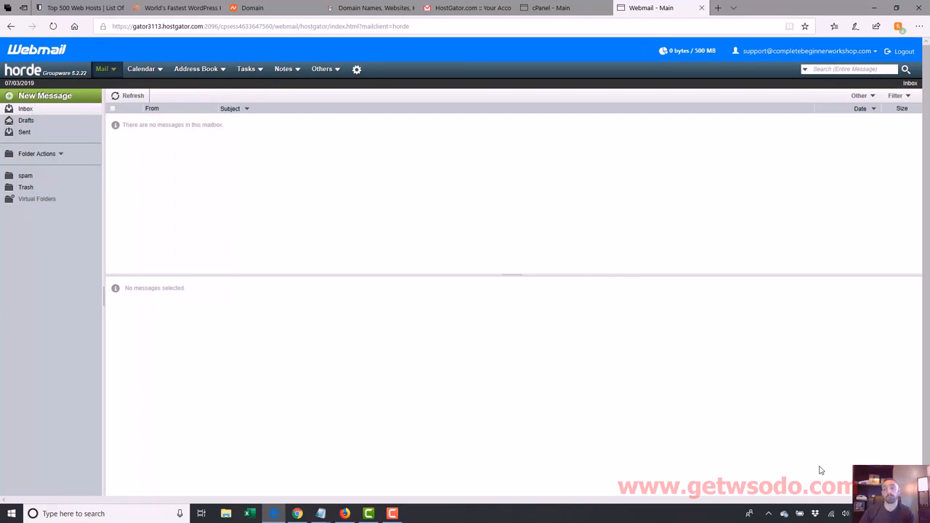
mouse_move(751, 282)
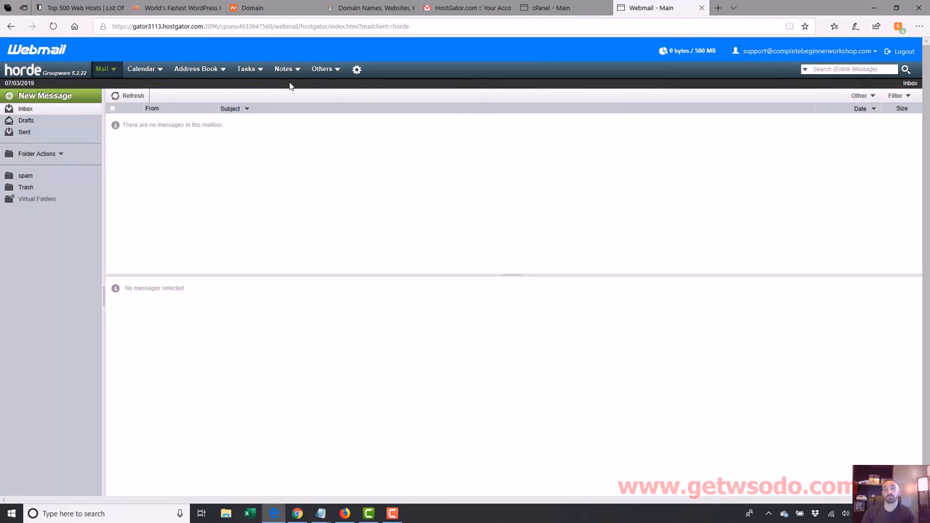
click(559, 9)
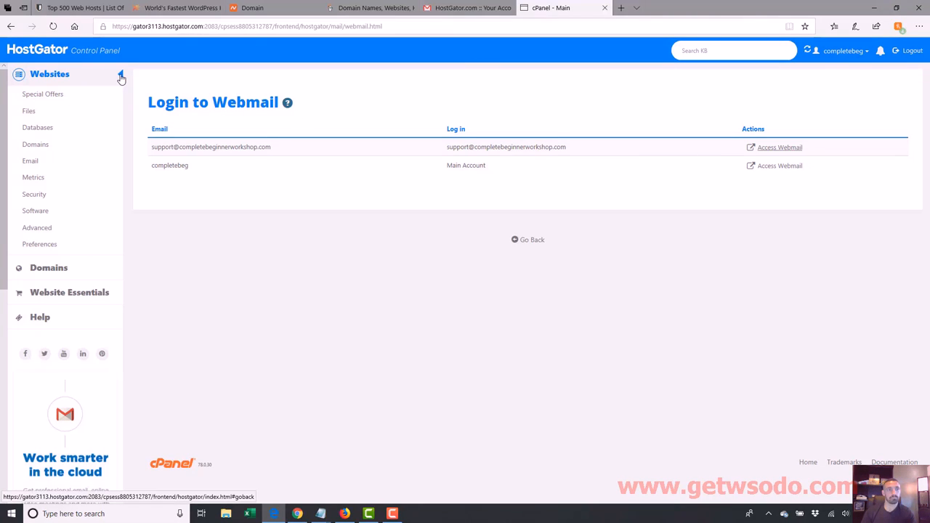
Return to the cPanel home and go to Email Forwarders in the Email section
click(526, 238)
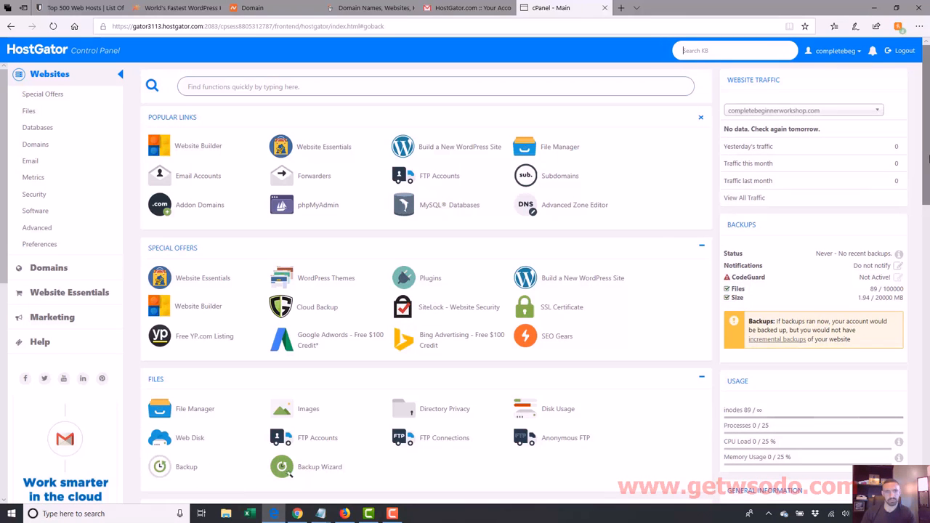
scroll(down, 3)
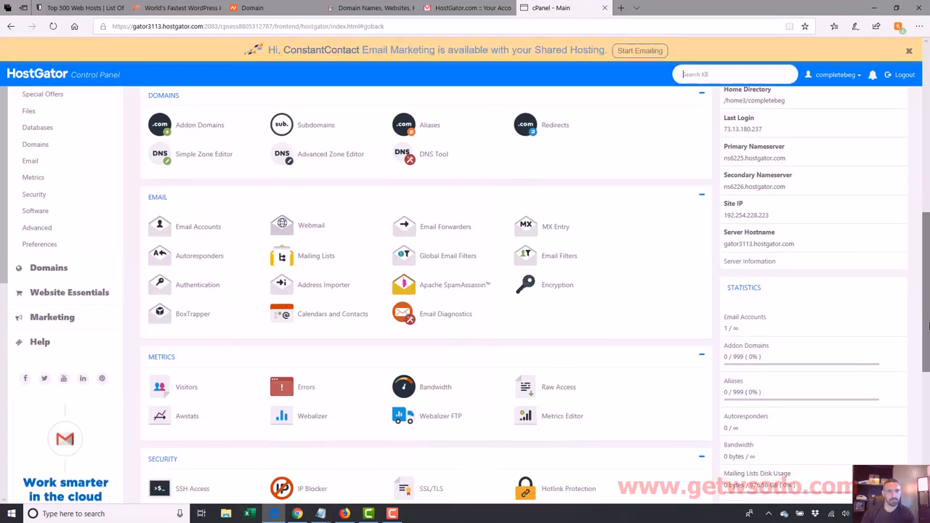
mouse_move(398, 259)
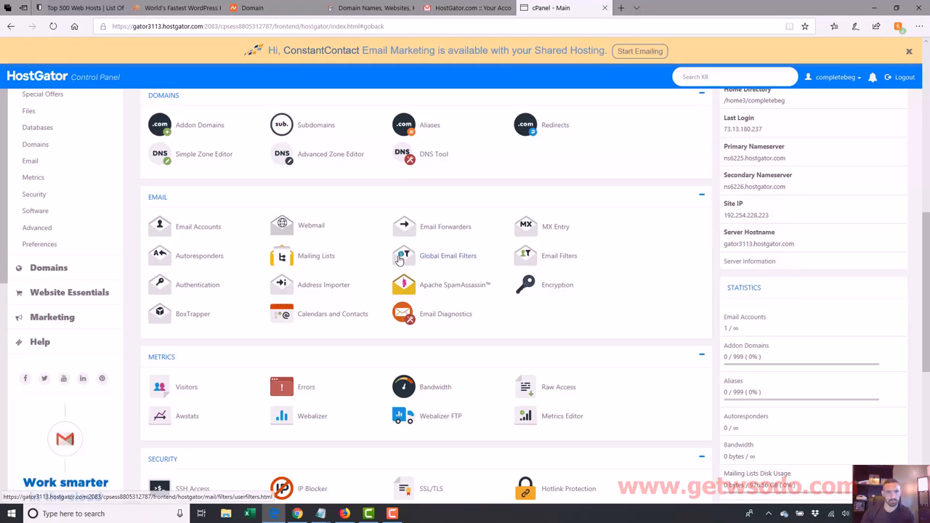
mouse_move(199, 256)
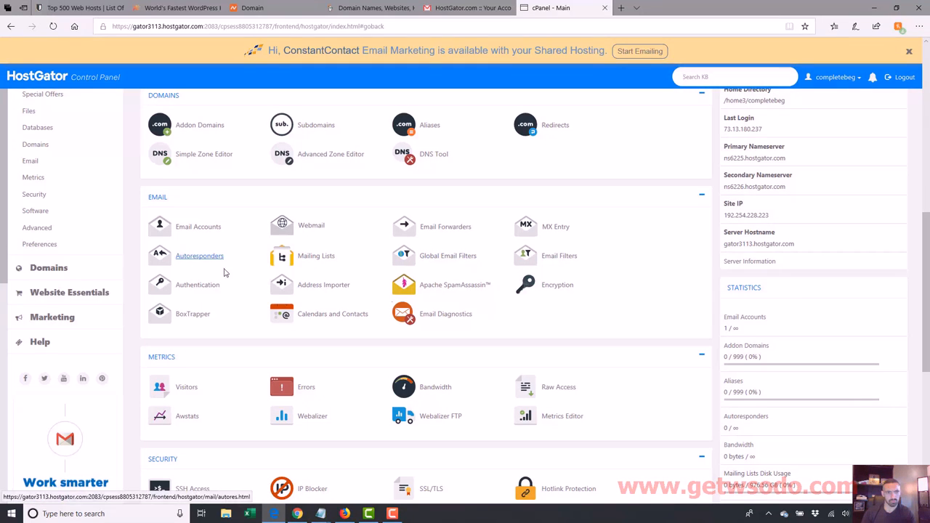
mouse_move(455, 283)
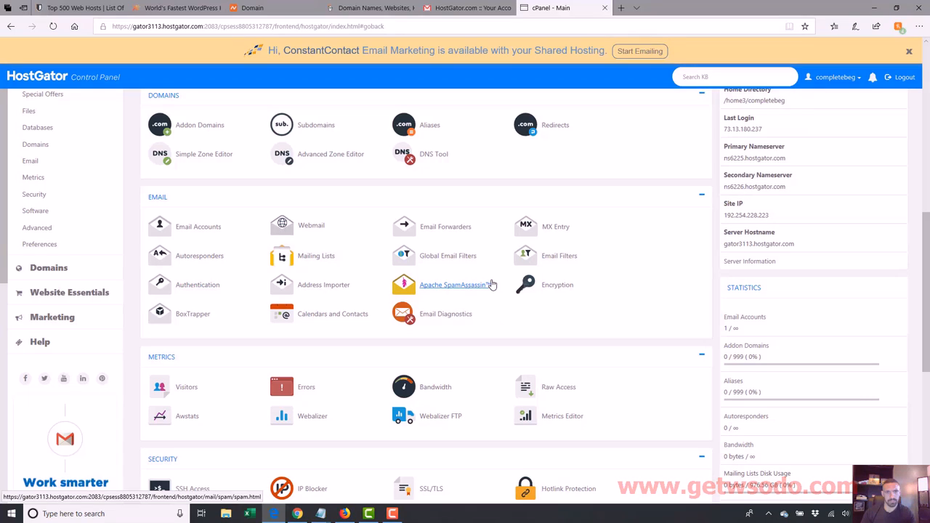
click(444, 226)
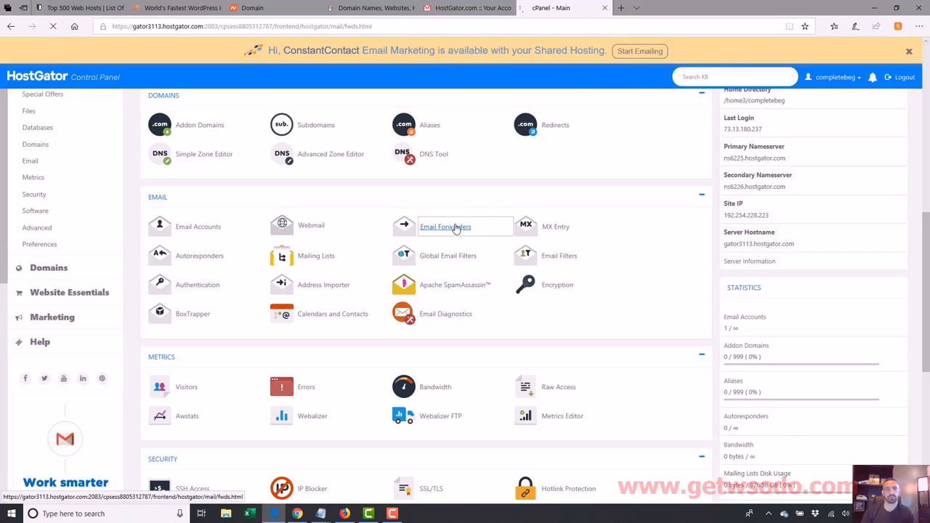
click(444, 227)
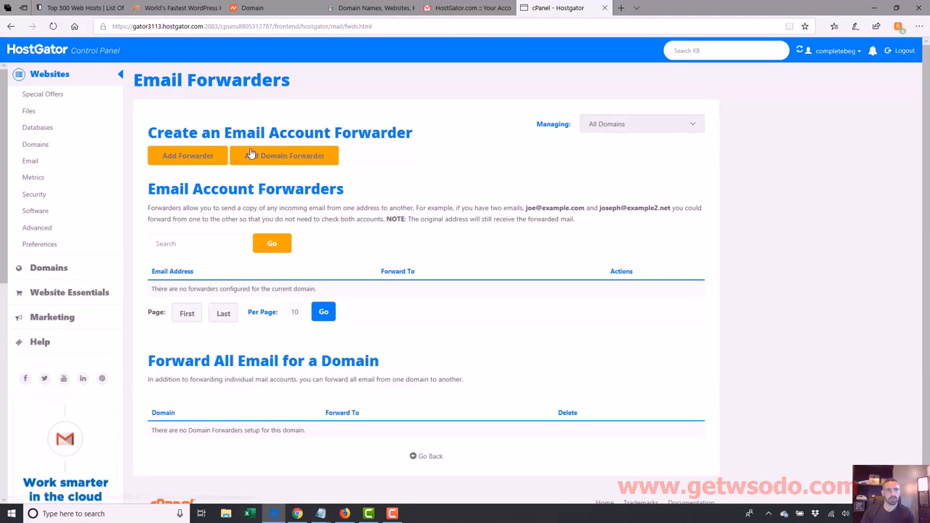
click(187, 155)
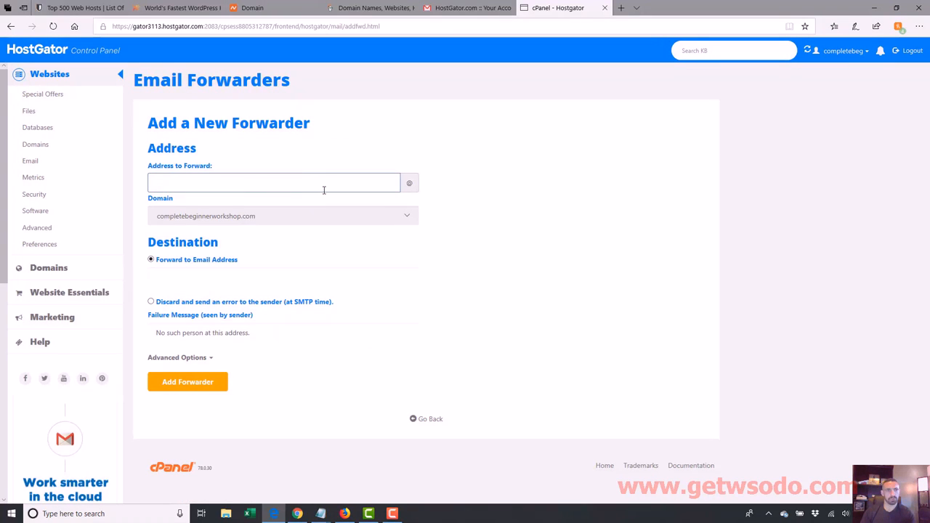
text(support)
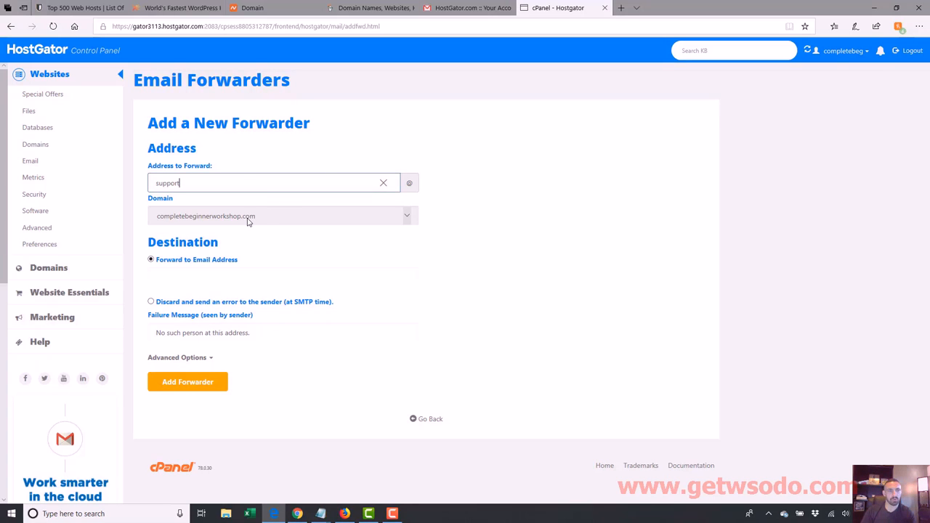
click(284, 276)
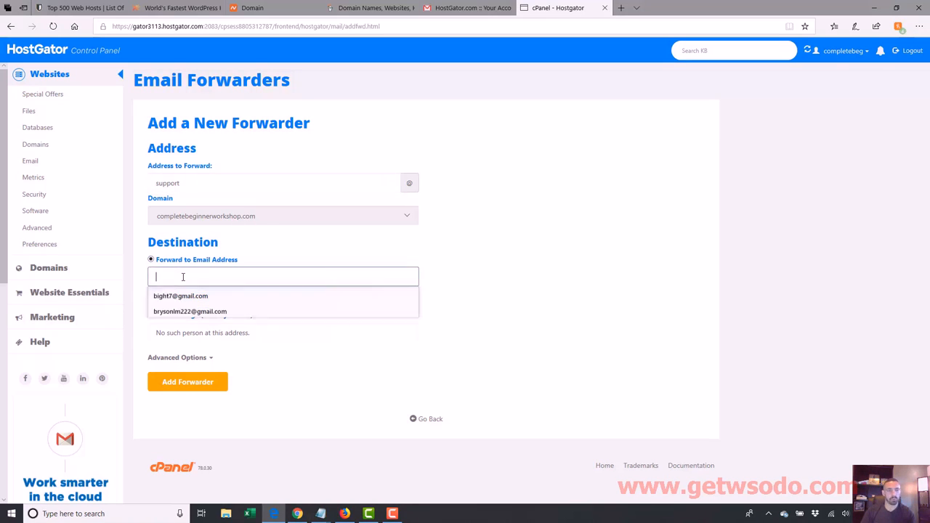
click(180, 296)
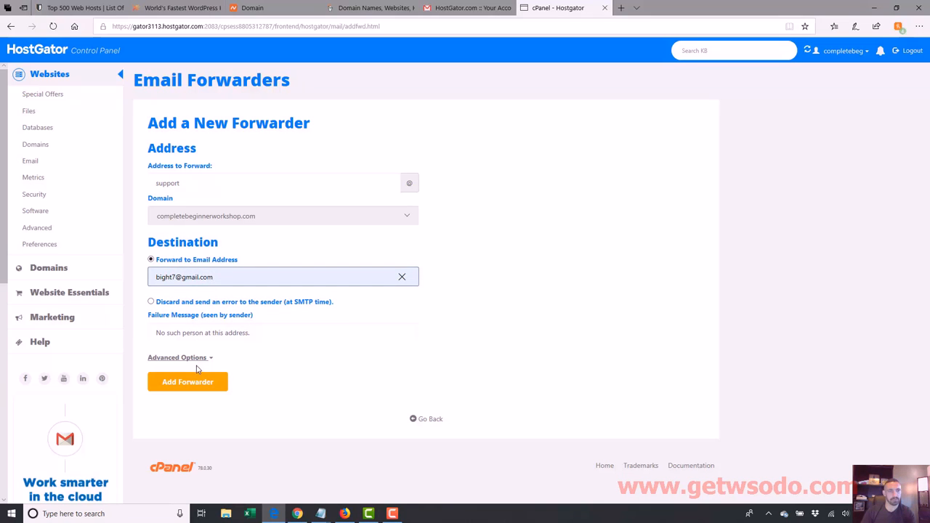
click(188, 381)
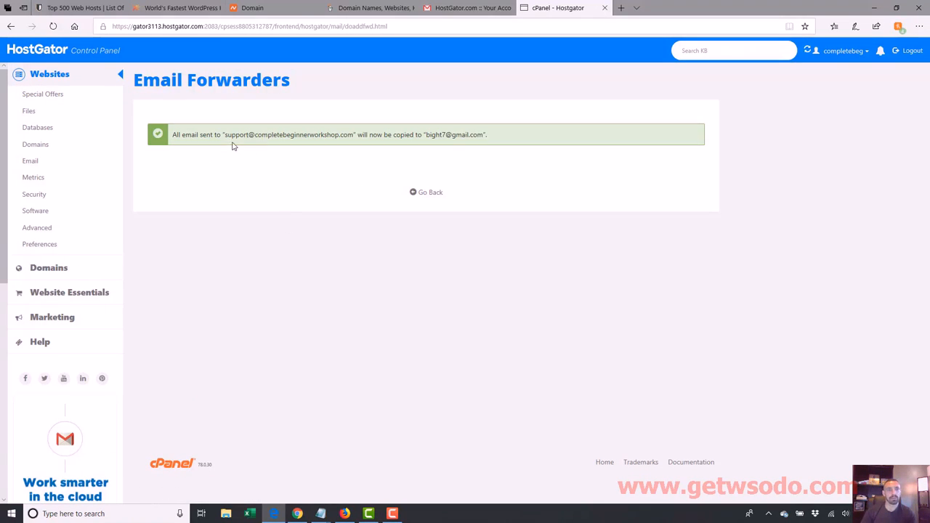
Highlight the forwarded support address on the confirmation, then go back to the main dashboard
drag(227, 134, 337, 133)
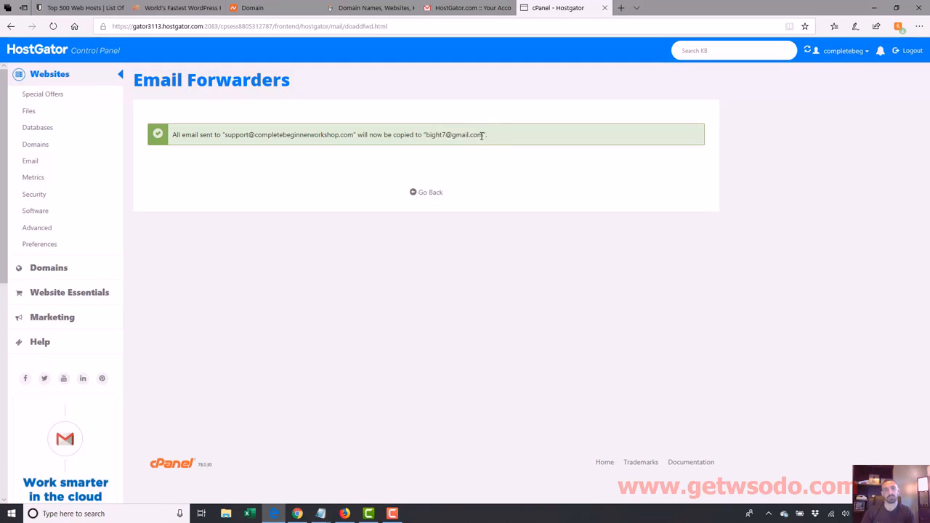
double_click(453, 134)
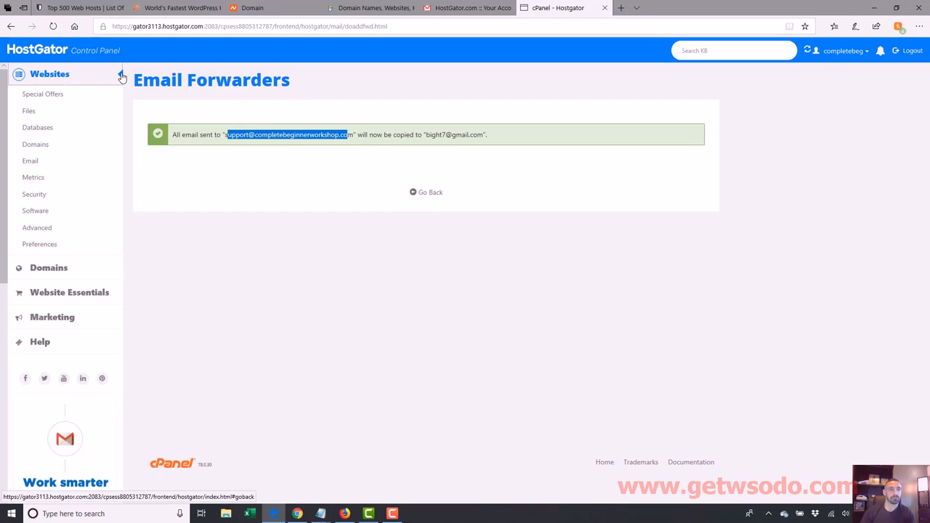
click(426, 192)
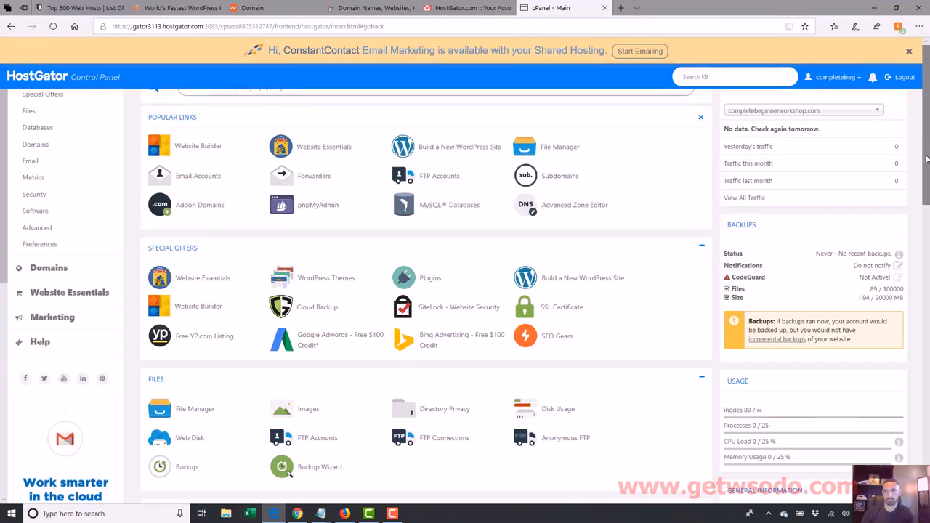
scroll(down, 3)
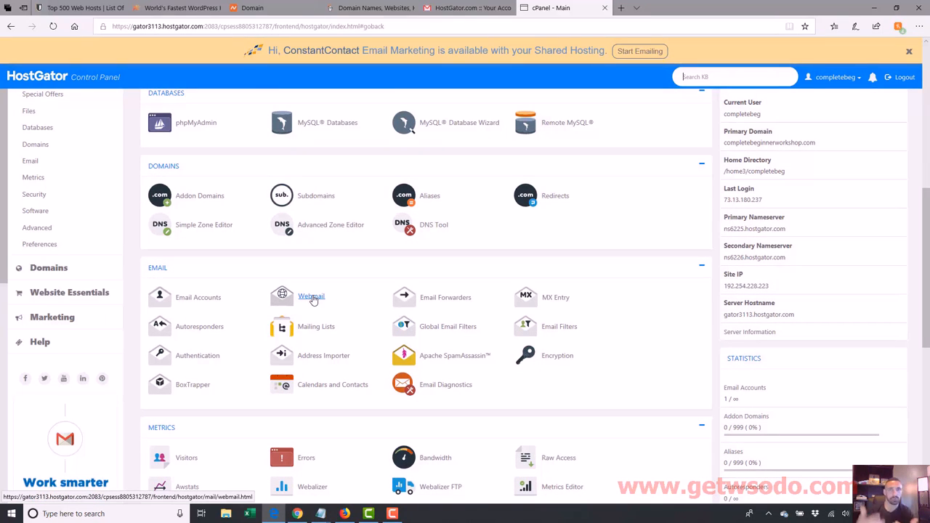
mouse_move(311, 296)
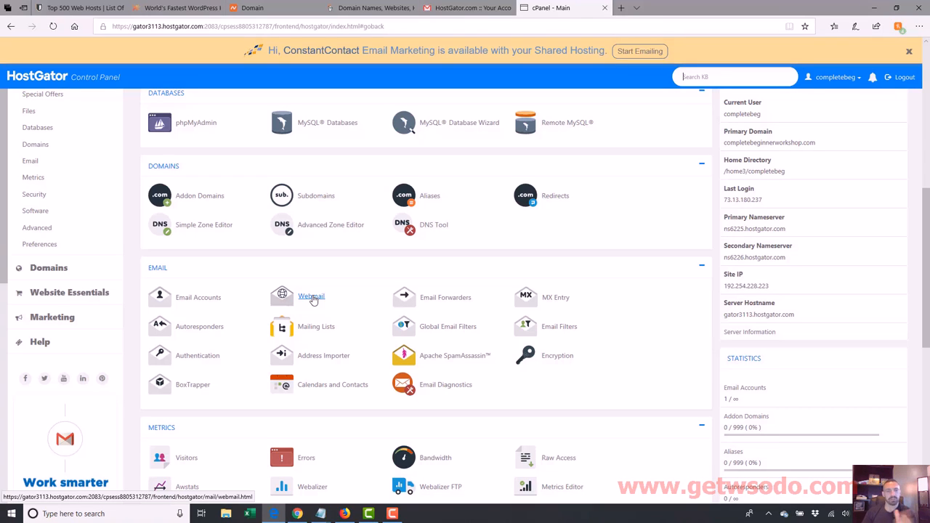
click(311, 297)
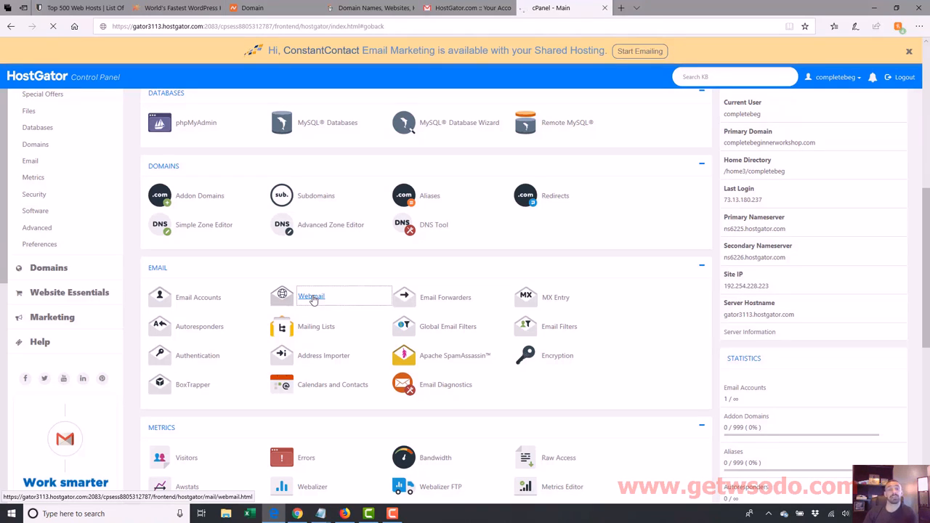
click(311, 296)
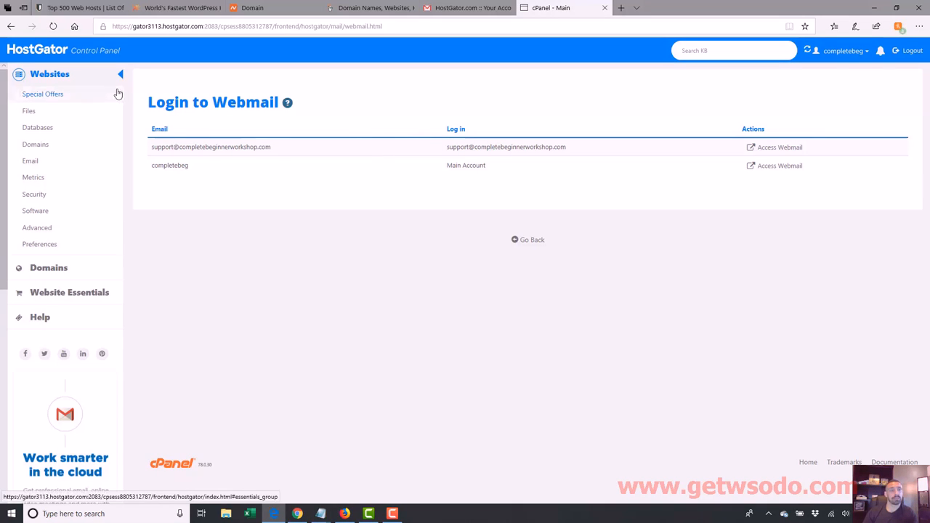
click(526, 238)
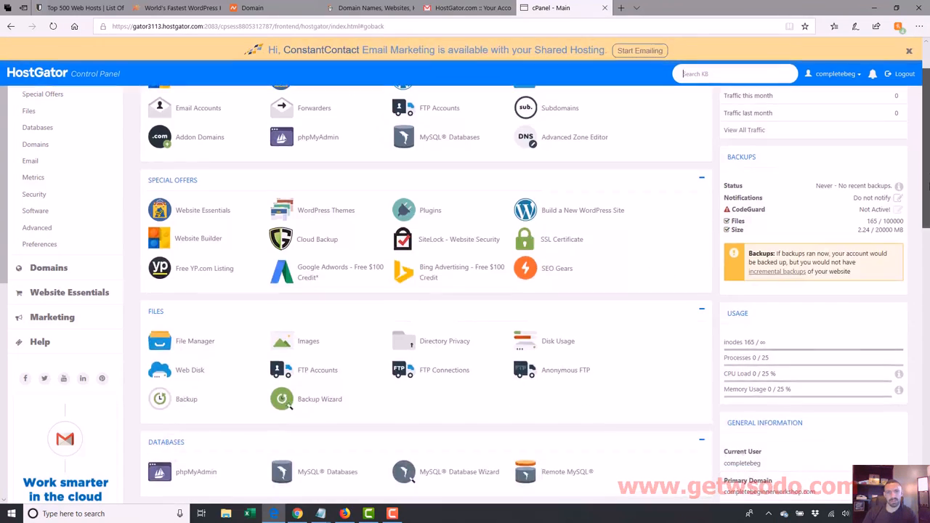
Reach the Files section and launch File Manager on the home directory
scroll(down, 3)
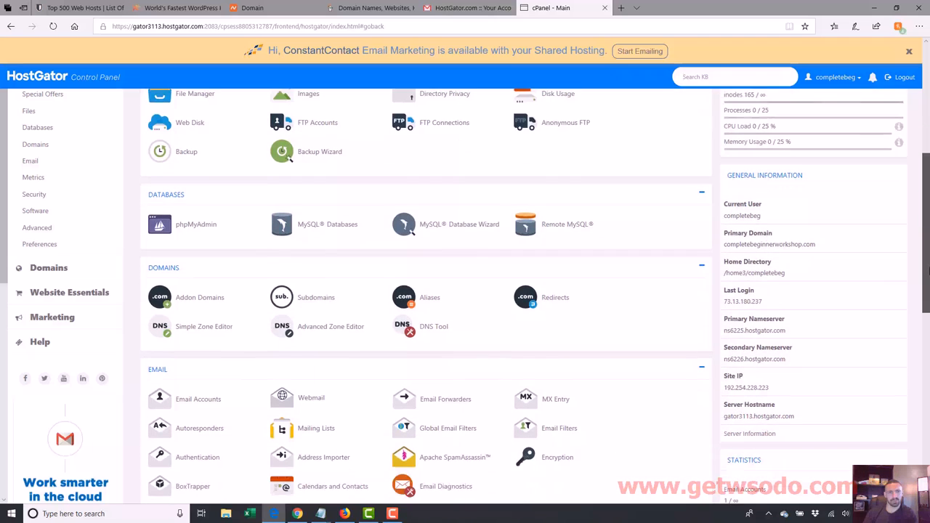
scroll(down, 3)
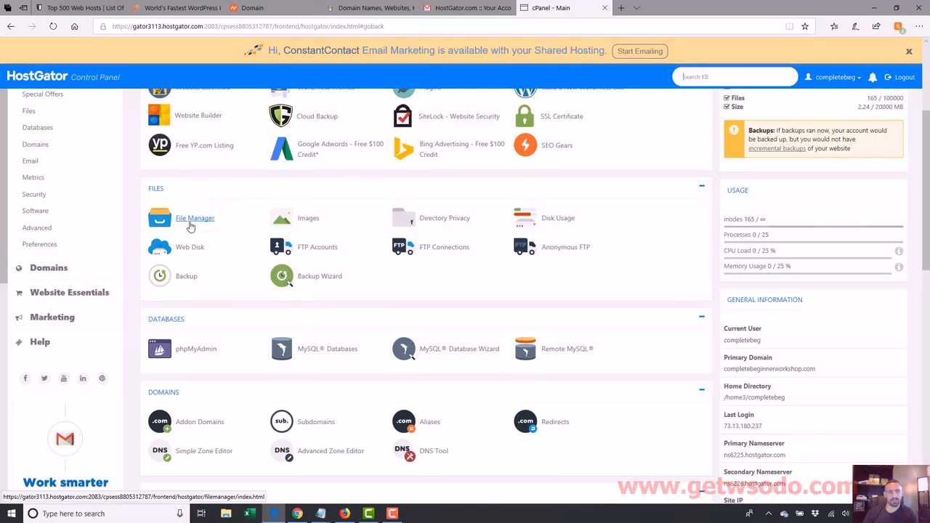
mouse_move(196, 221)
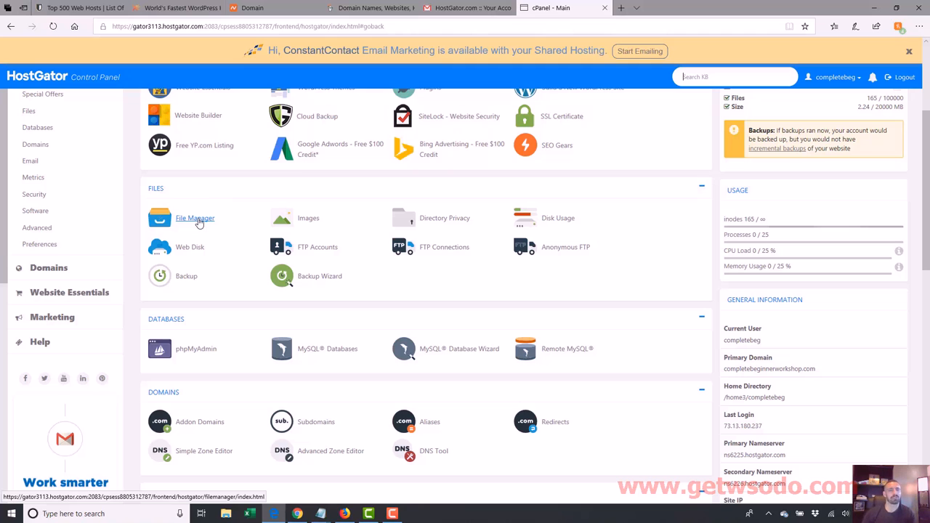
click(194, 218)
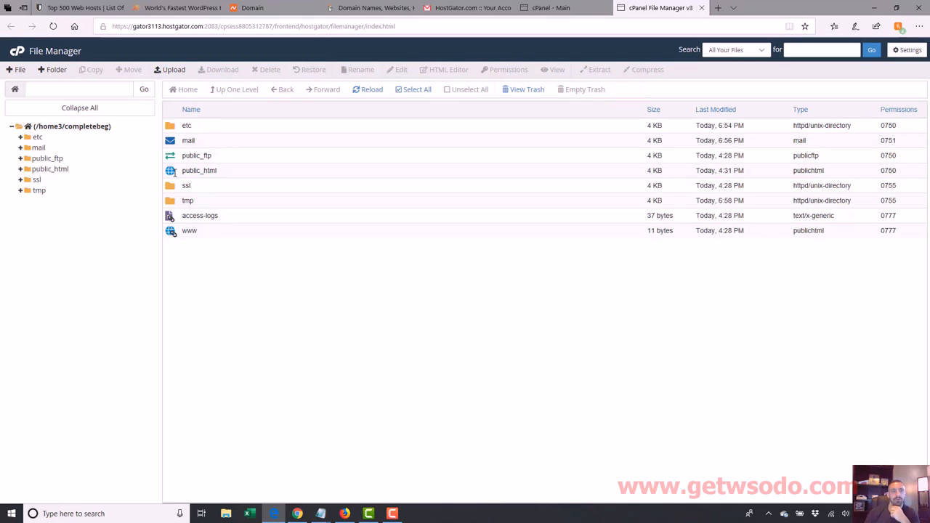
Enter public_html to see cgi-bin, default.html and favicon.ico
double_click(199, 170)
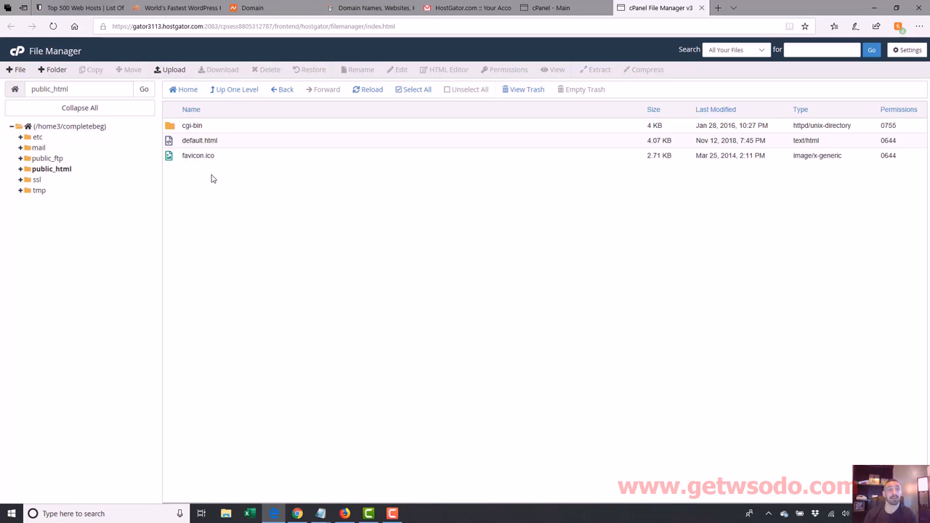
mouse_move(327, 142)
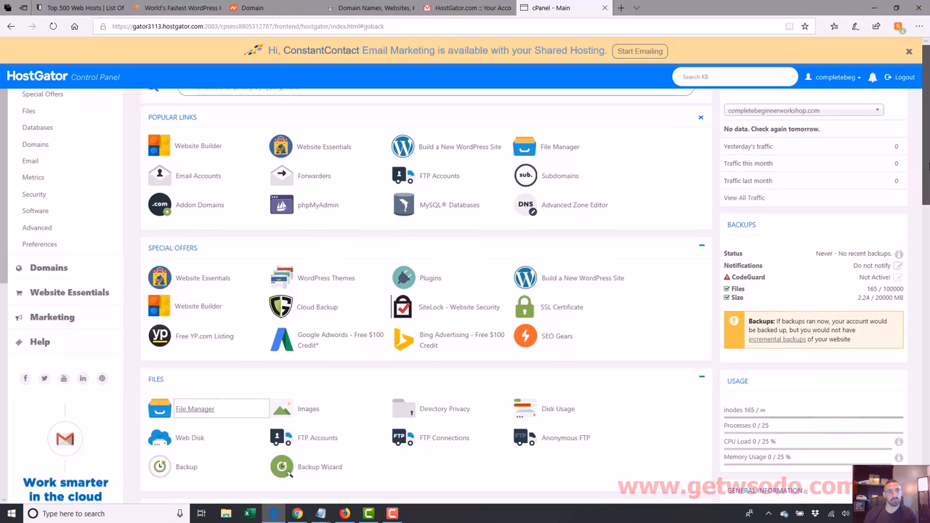
View HostGator's Shared Web Hosting plans and highlight the Baby plan's unlimited domains
scroll(down, 3)
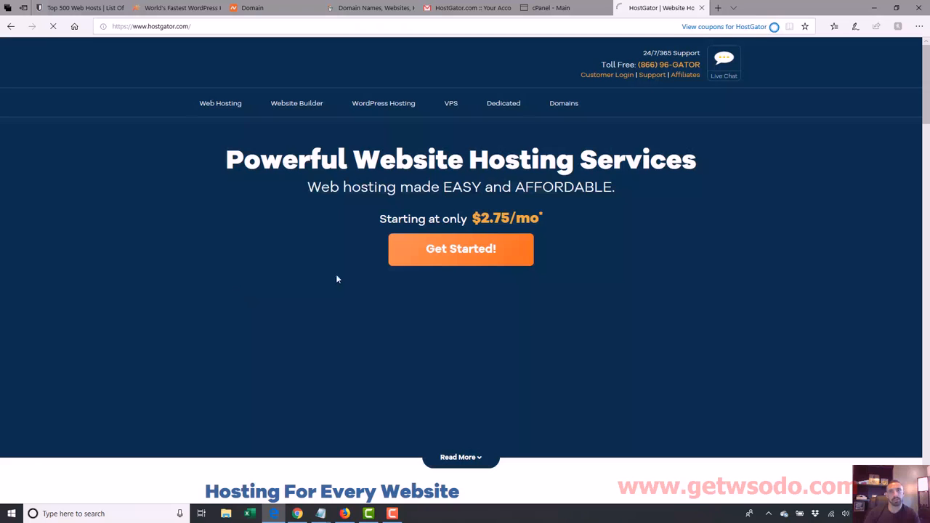
click(461, 249)
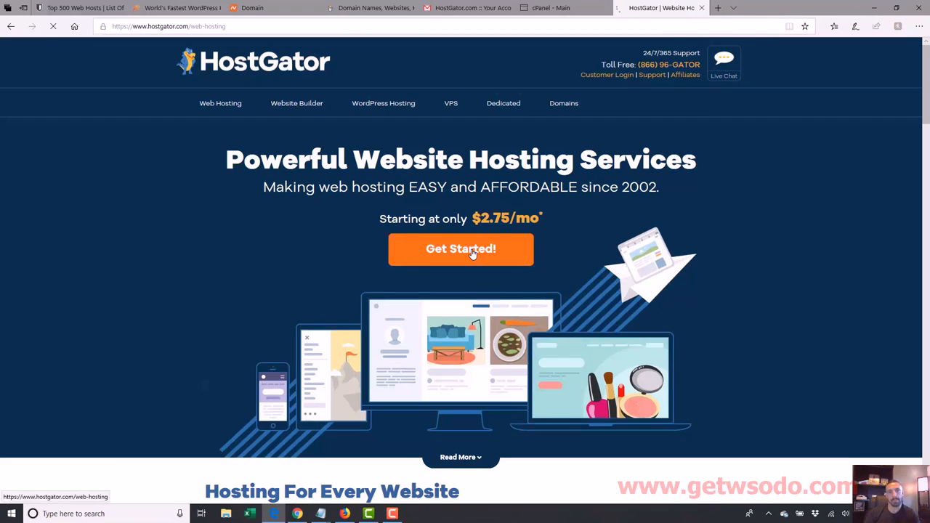
click(461, 248)
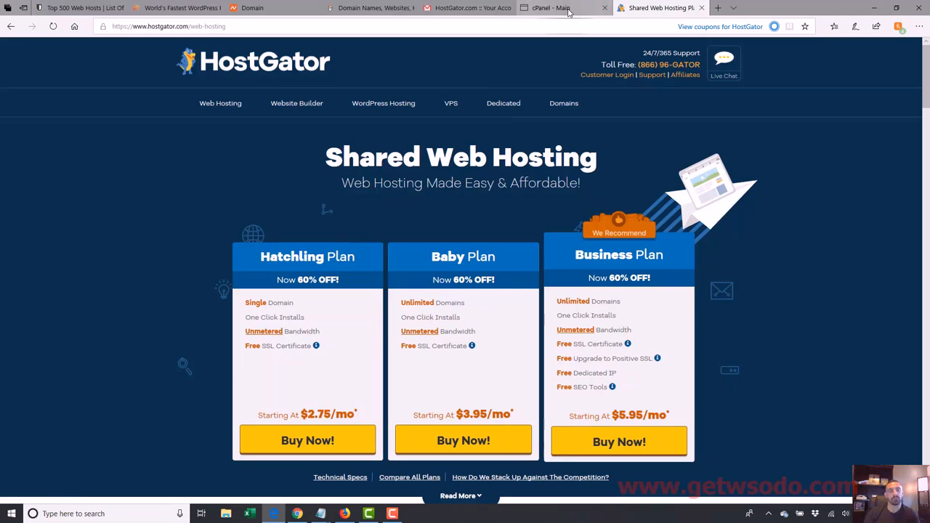
click(564, 9)
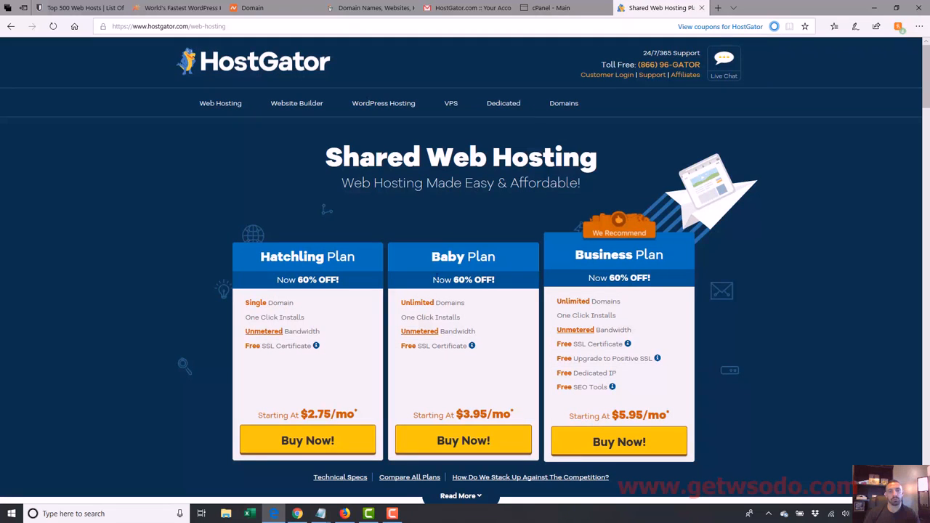
mouse_move(454, 305)
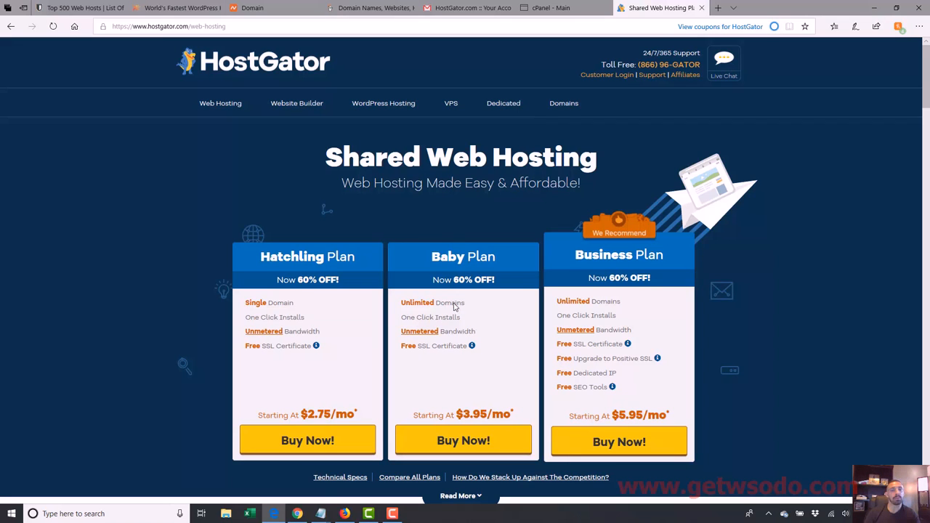
double_click(417, 302)
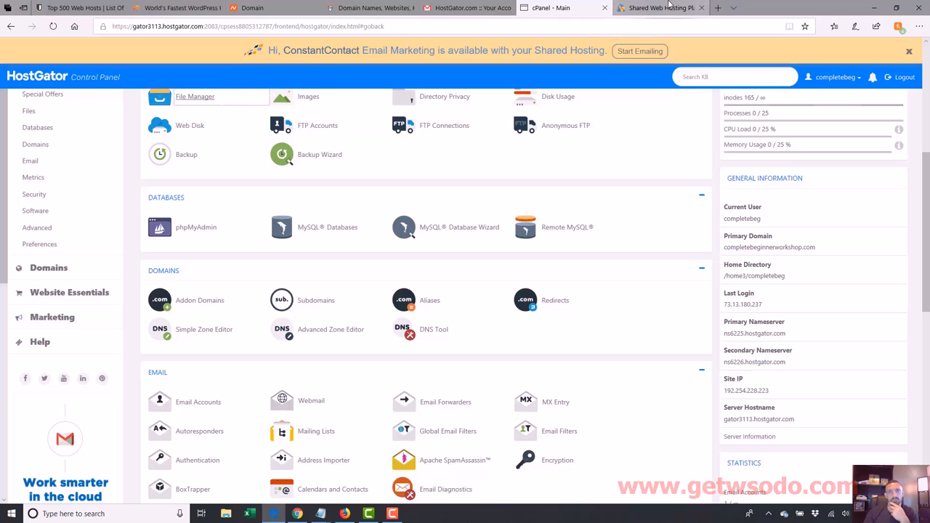
click(657, 8)
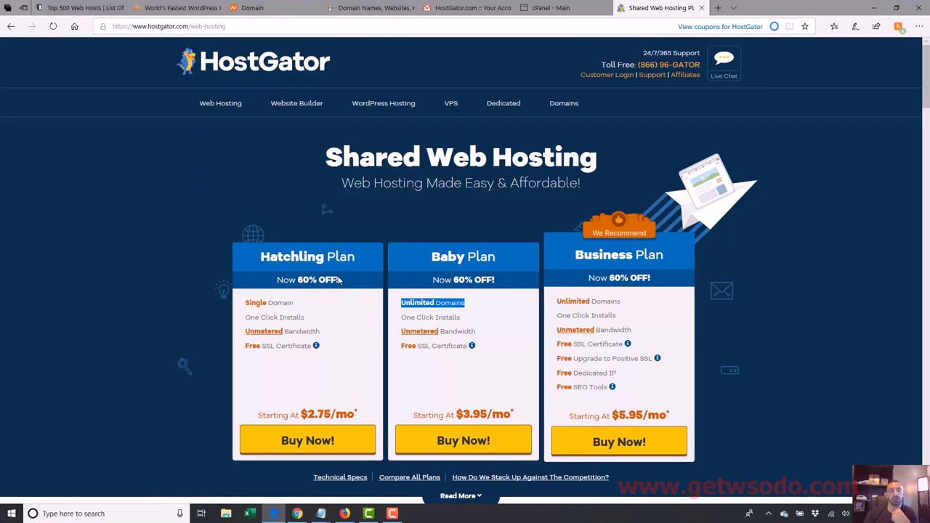
mouse_move(308, 441)
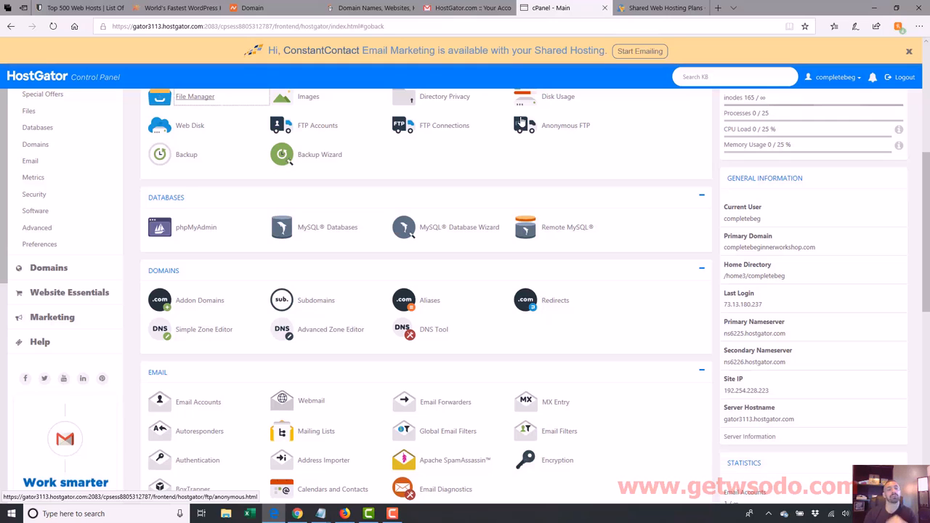
mouse_move(316, 305)
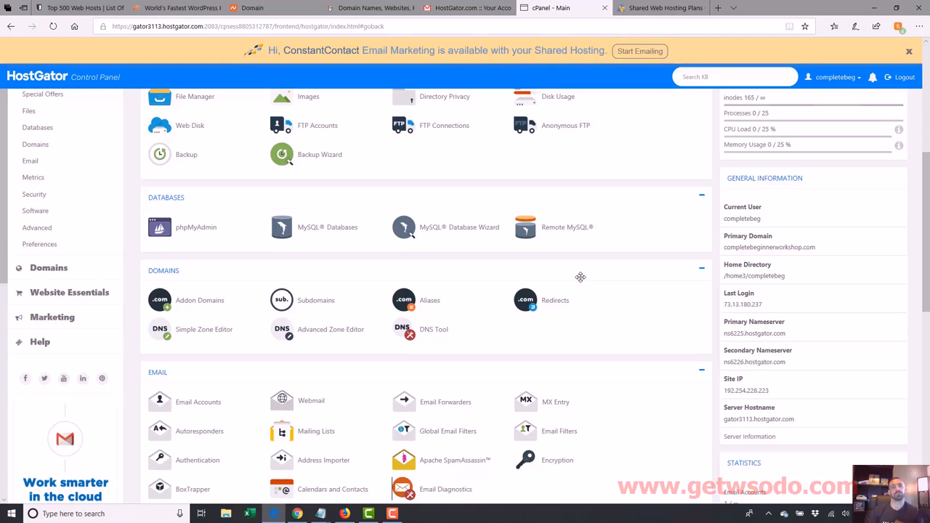
mouse_move(840, 238)
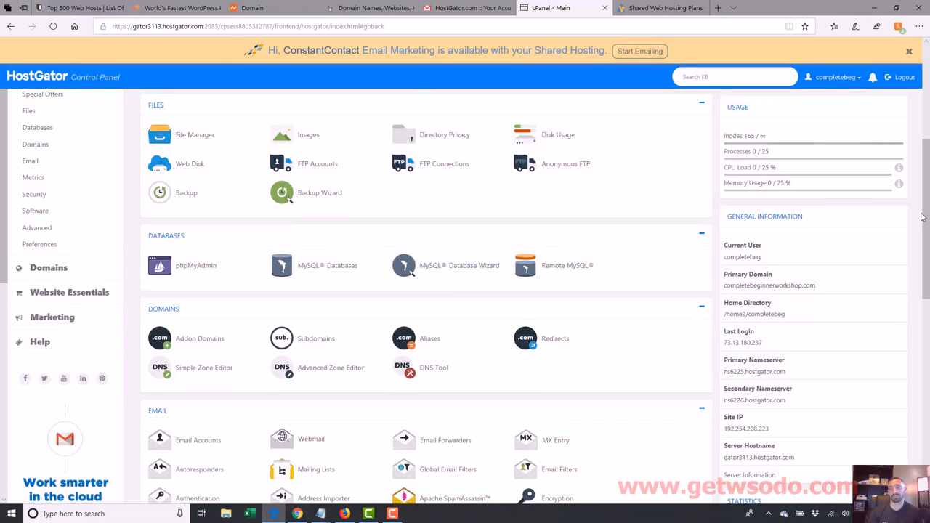
scroll(down, 3)
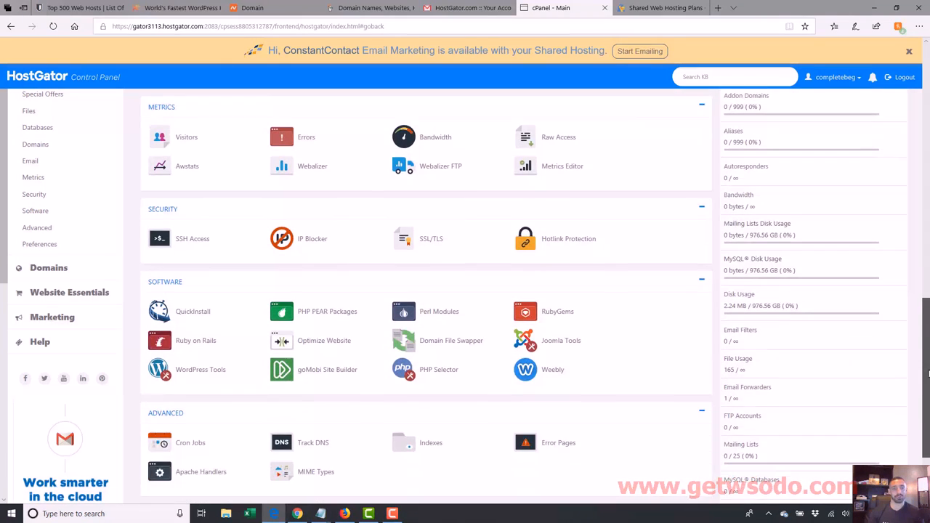
scroll(down, 3)
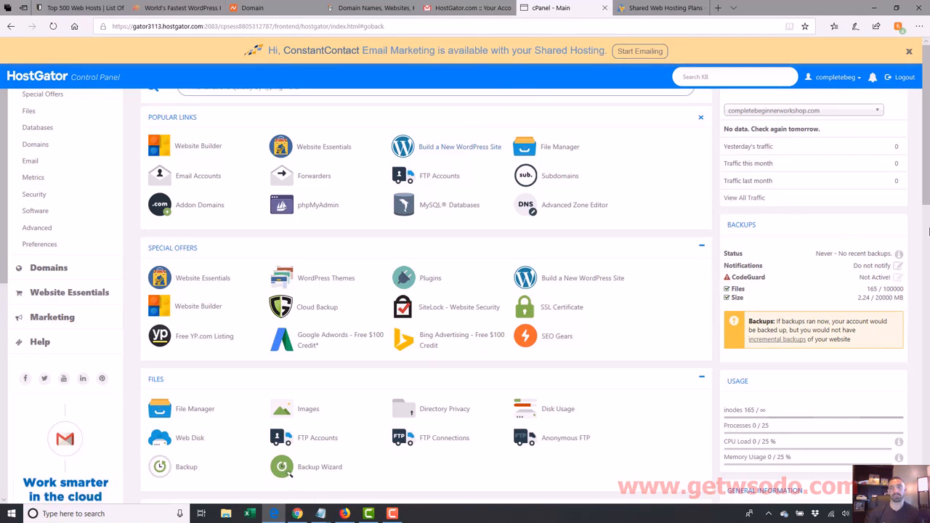
scroll(down, 3)
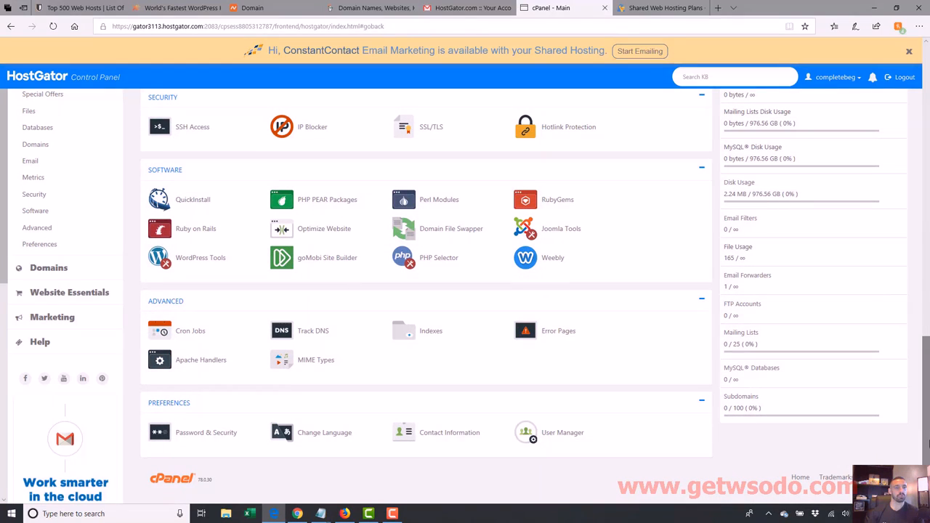
mouse_move(192, 199)
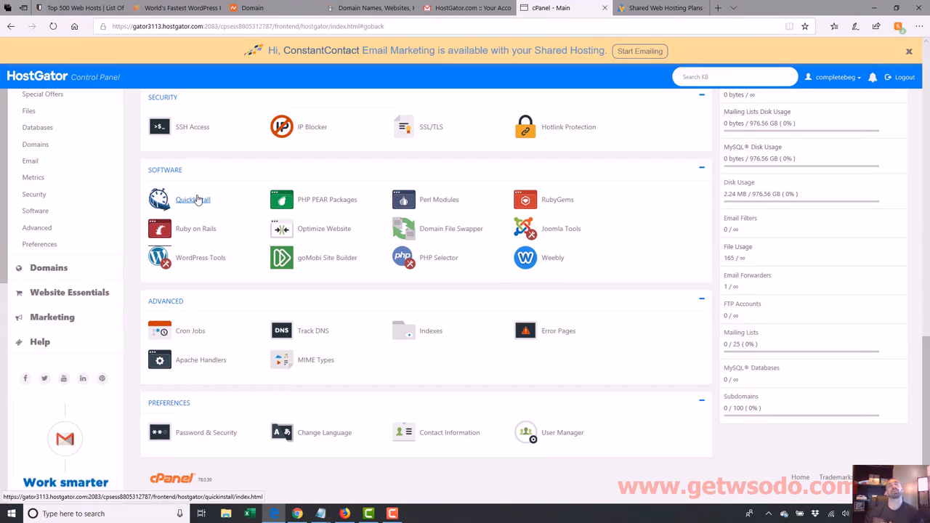